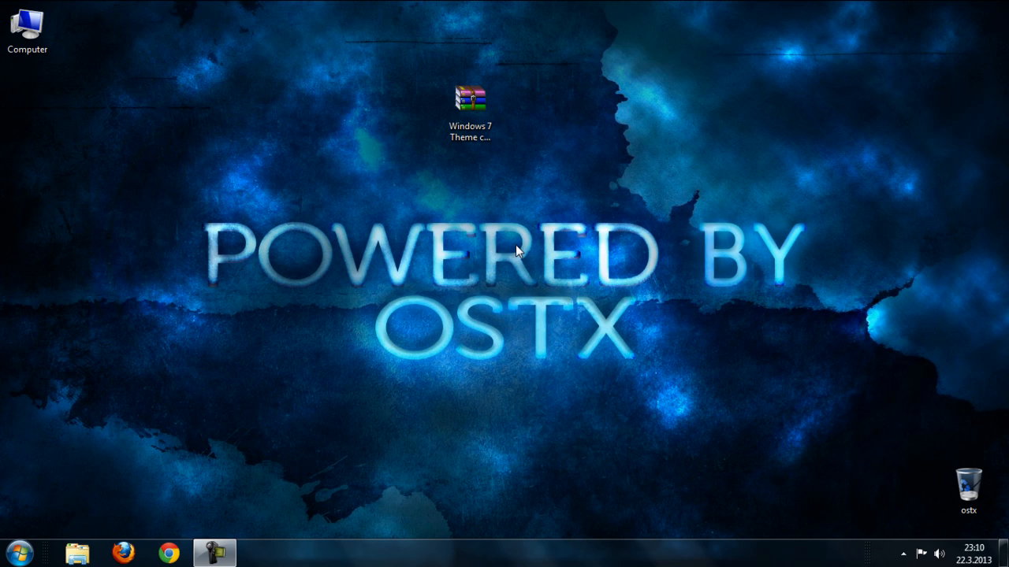
- Extract the theme collection archive here, revealing the Theme Resource Changer setup and Universal Theme Patcher folder
{"action": "left_click", "coordinate": [470, 110]}
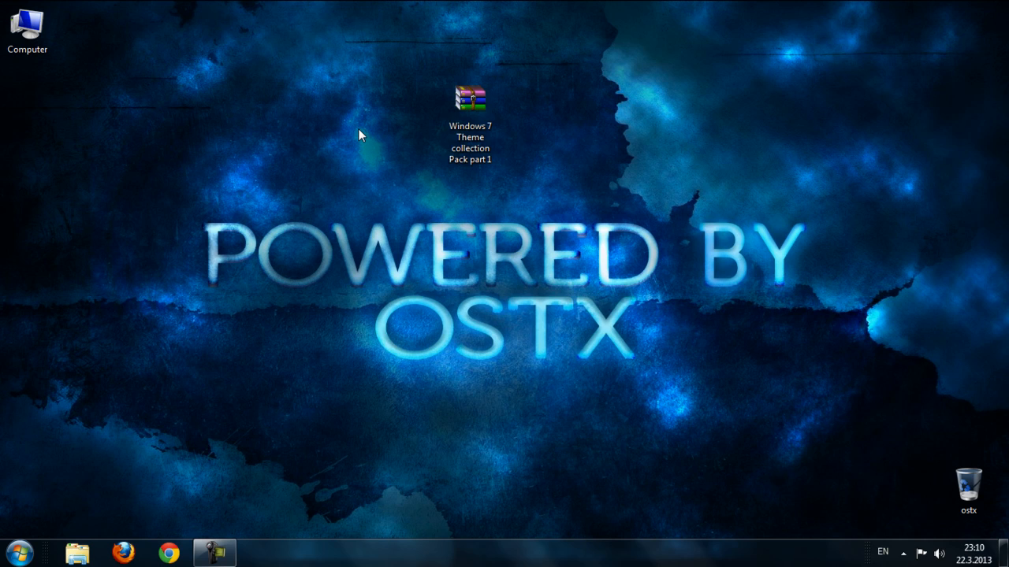
{"action": "mouse_move", "coordinate": [400, 150]}
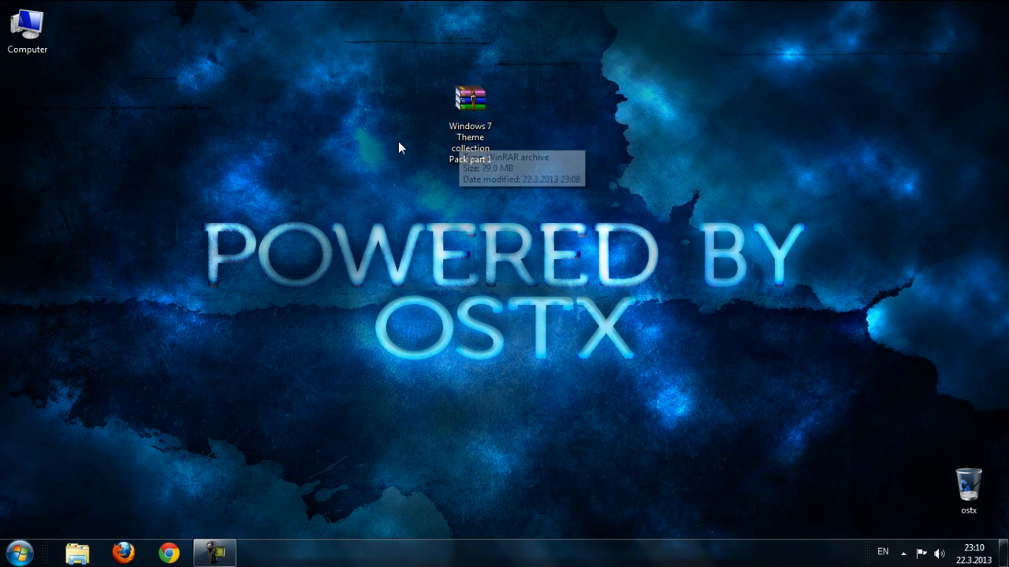
{"action": "mouse_move", "coordinate": [354, 142]}
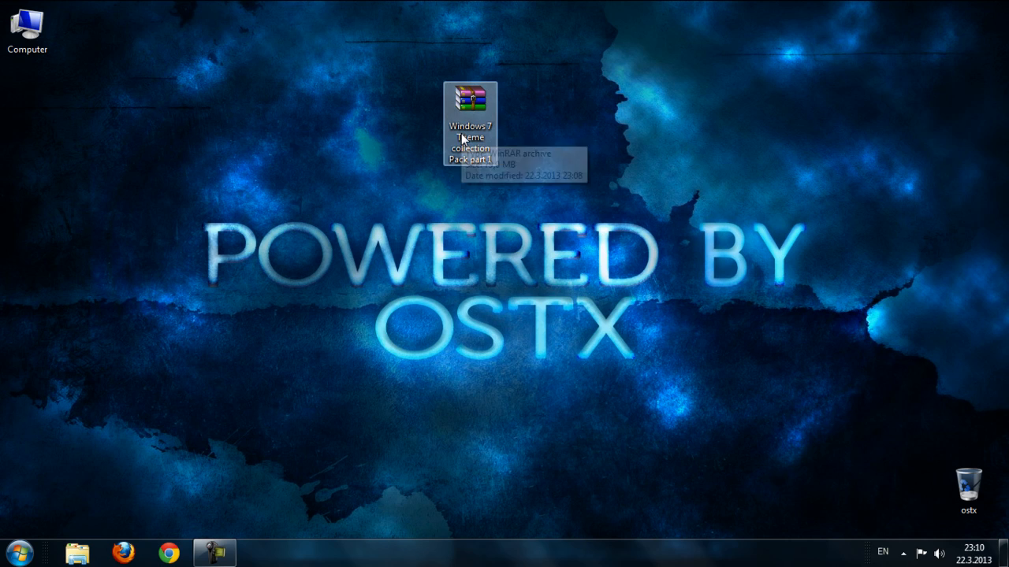
{"action": "right_click", "coordinate": [470, 102]}
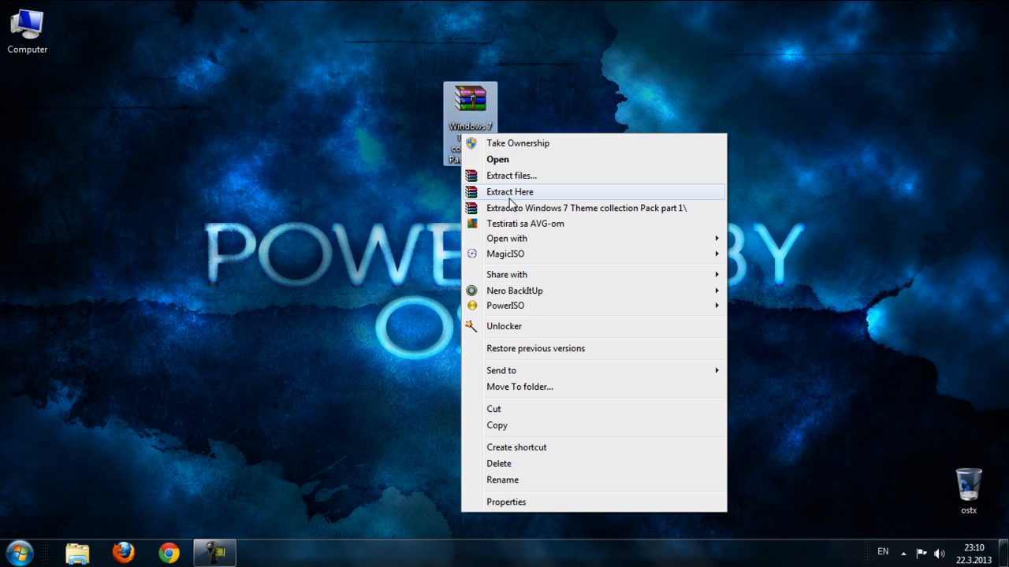
{"action": "left_click", "coordinate": [509, 192]}
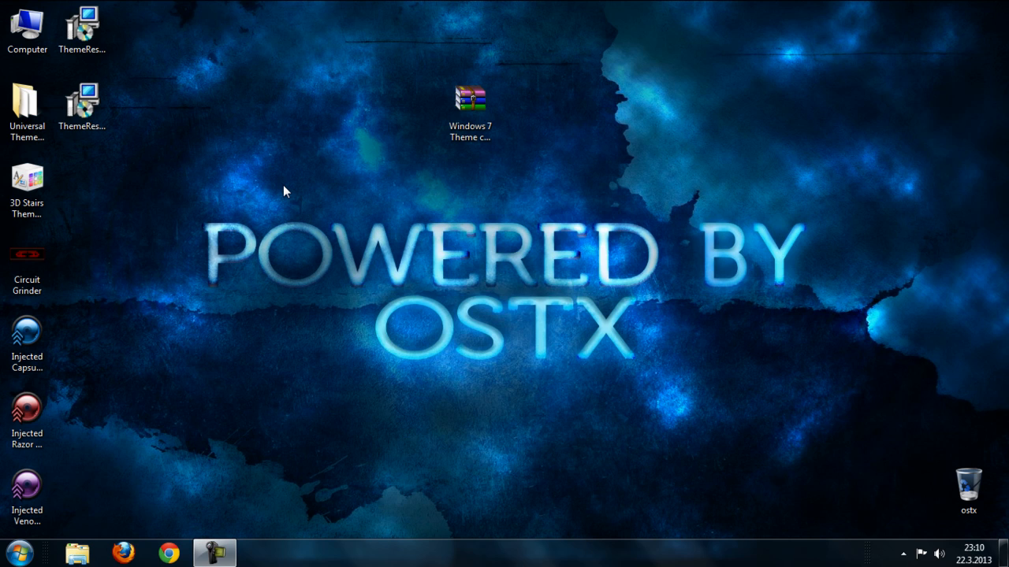
{"action": "mouse_move", "coordinate": [107, 280]}
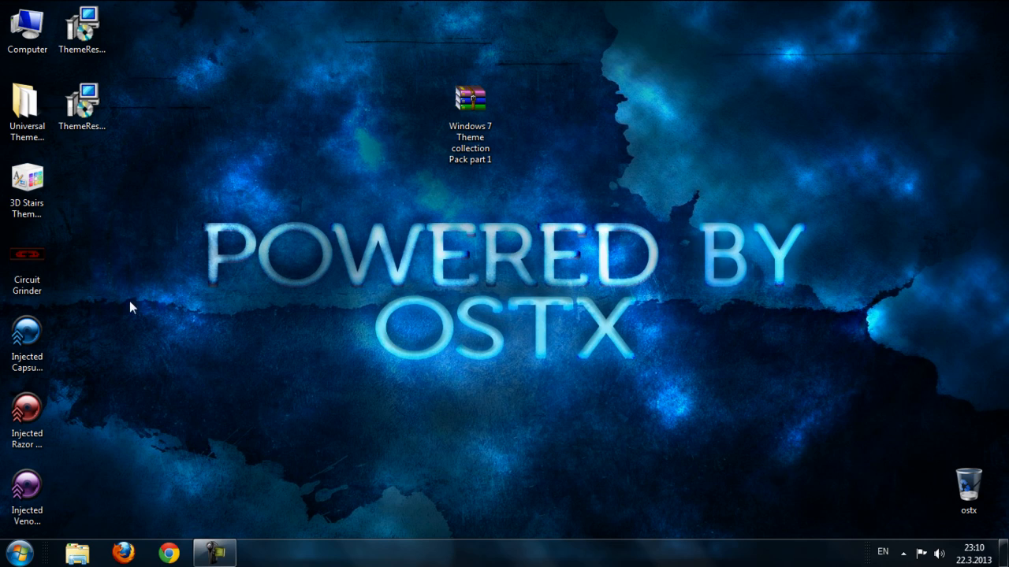
{"action": "left_click", "coordinate": [27, 108]}
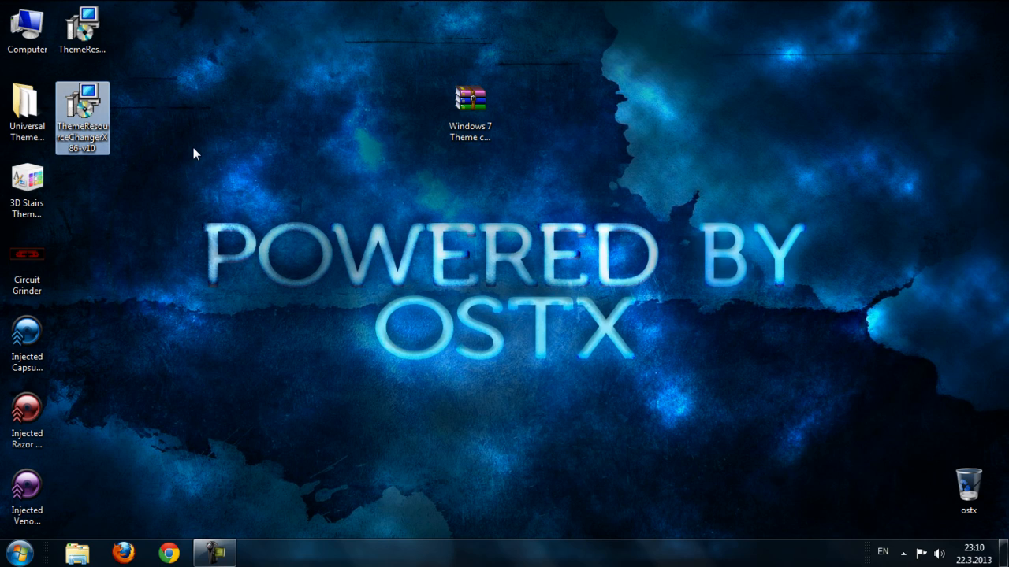
{"action": "left_click", "coordinate": [27, 113]}
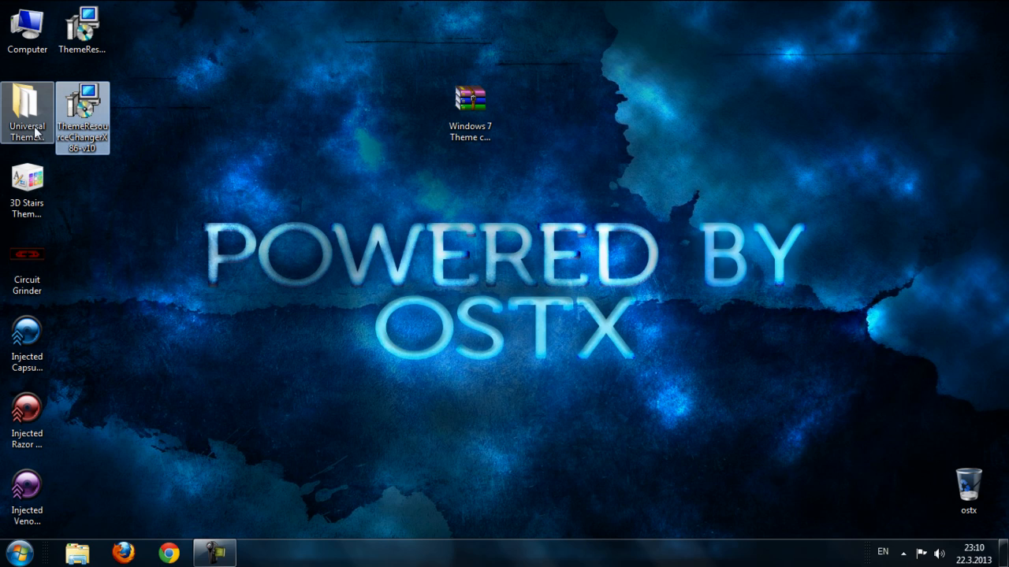
{"action": "mouse_move", "coordinate": [28, 110]}
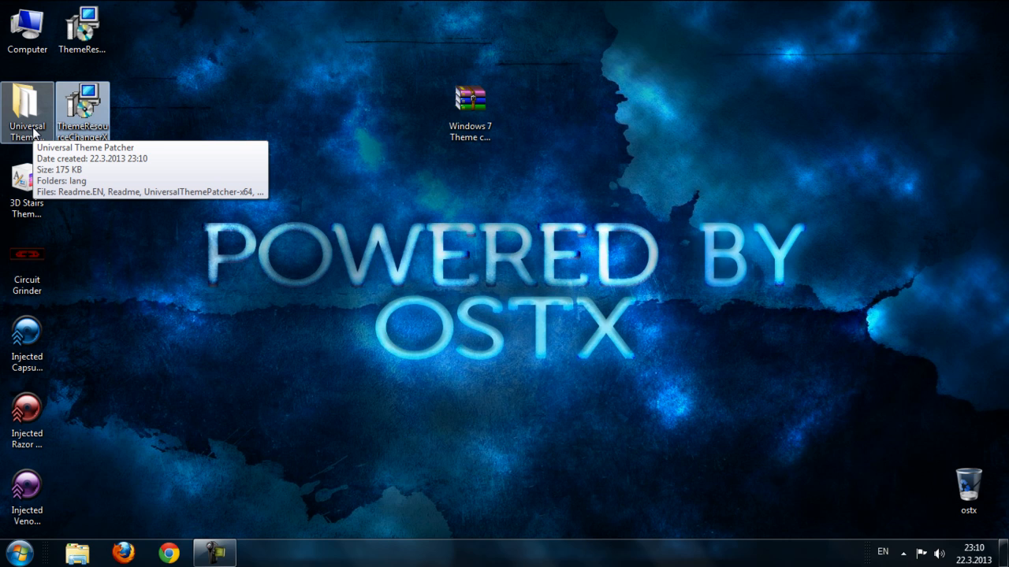
{"action": "double_click", "coordinate": [26, 110]}
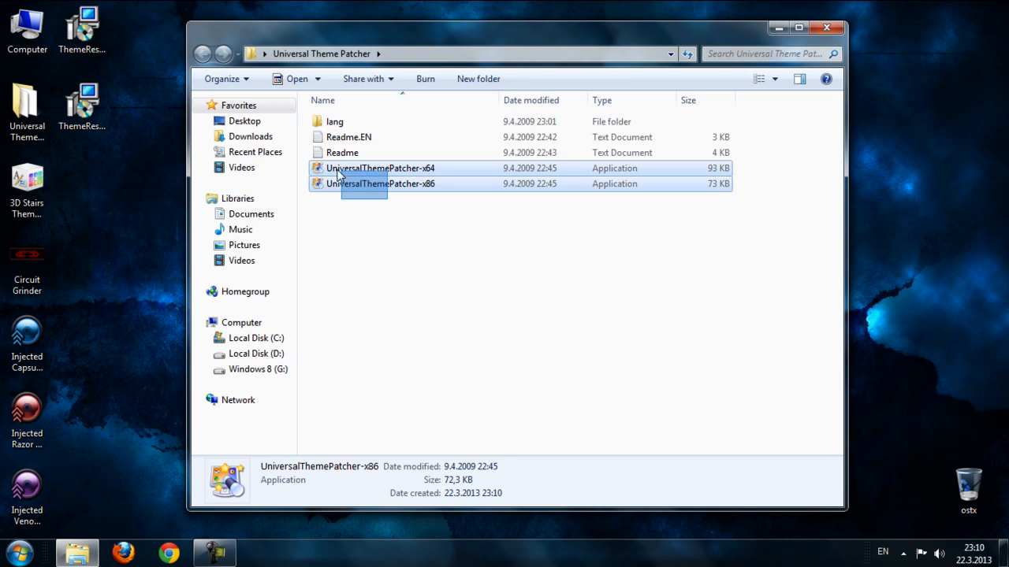
{"action": "left_click", "coordinate": [382, 183]}
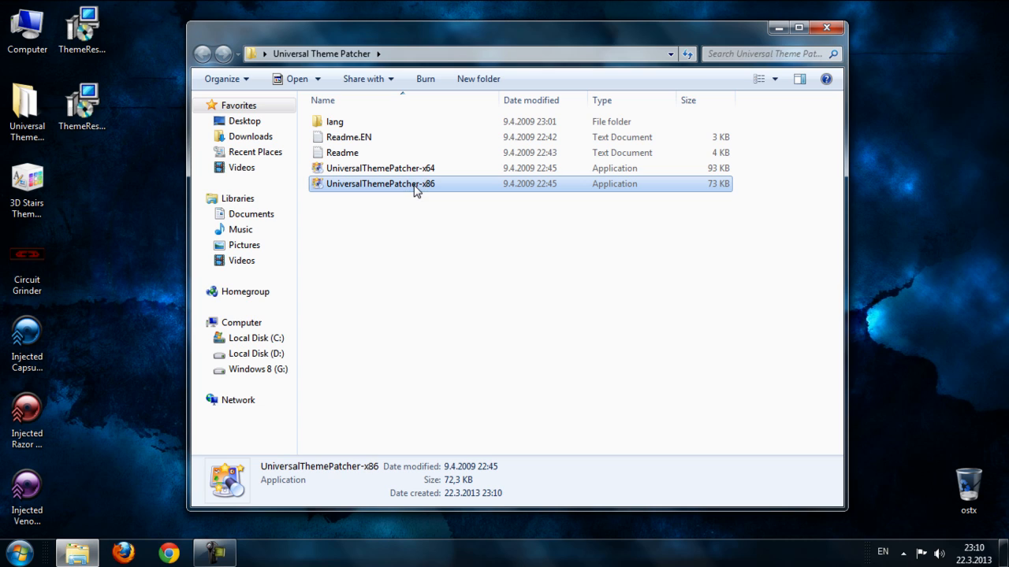
{"action": "mouse_move", "coordinate": [397, 173]}
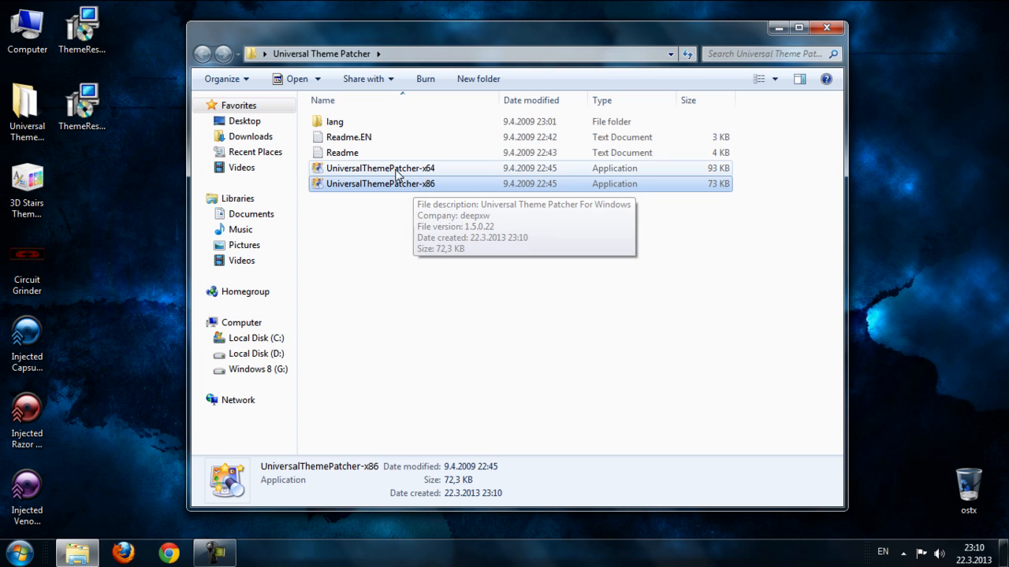
{"action": "left_click", "coordinate": [381, 167]}
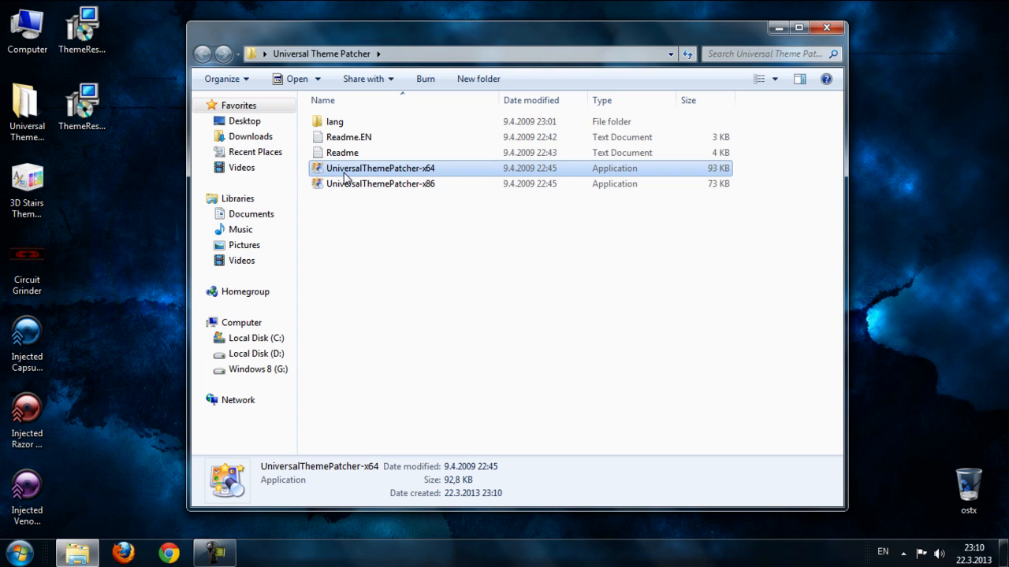
{"action": "left_click", "coordinate": [381, 182]}
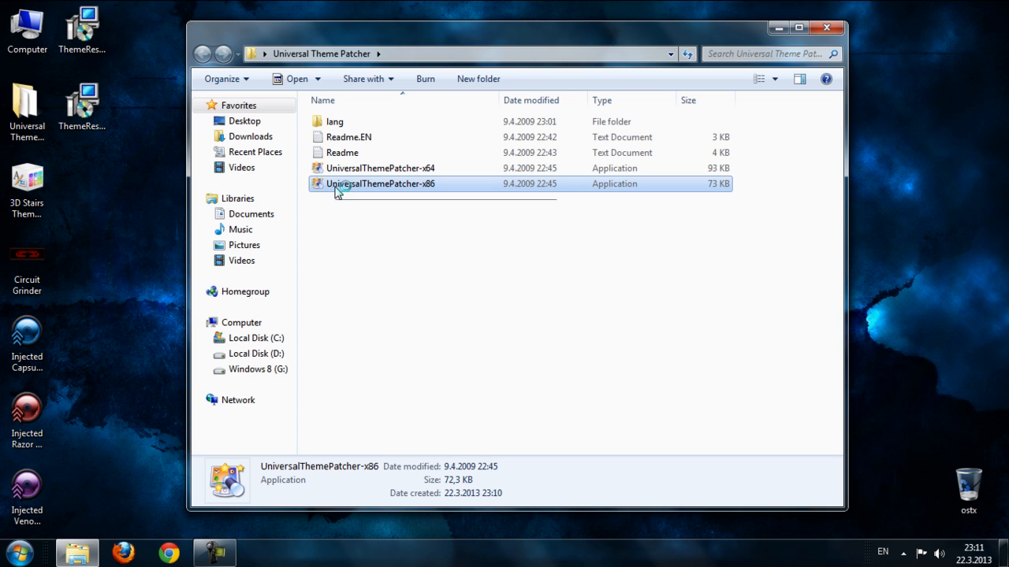
{"action": "double_click", "coordinate": [382, 183]}
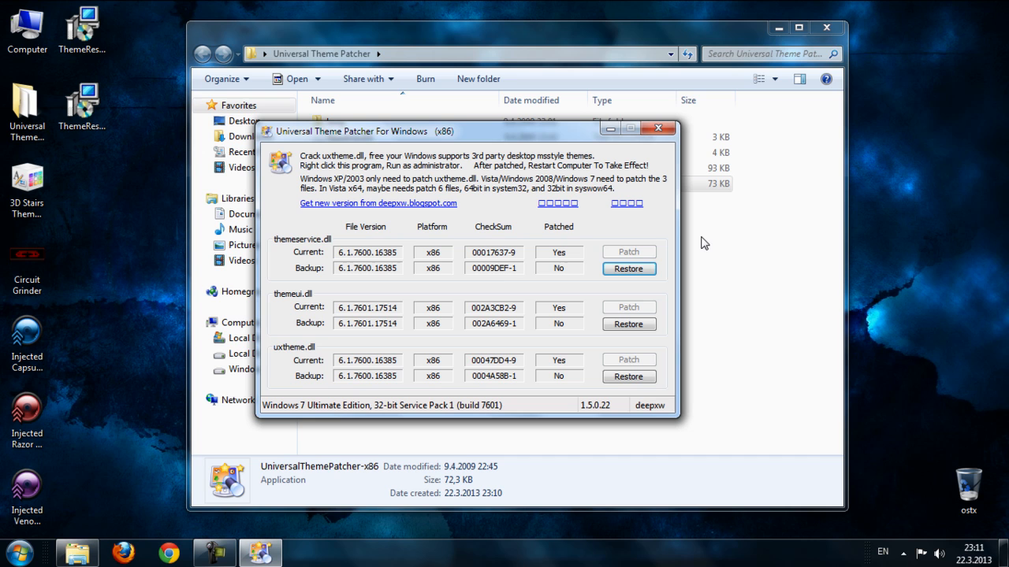
{"action": "left_click", "coordinate": [657, 130]}
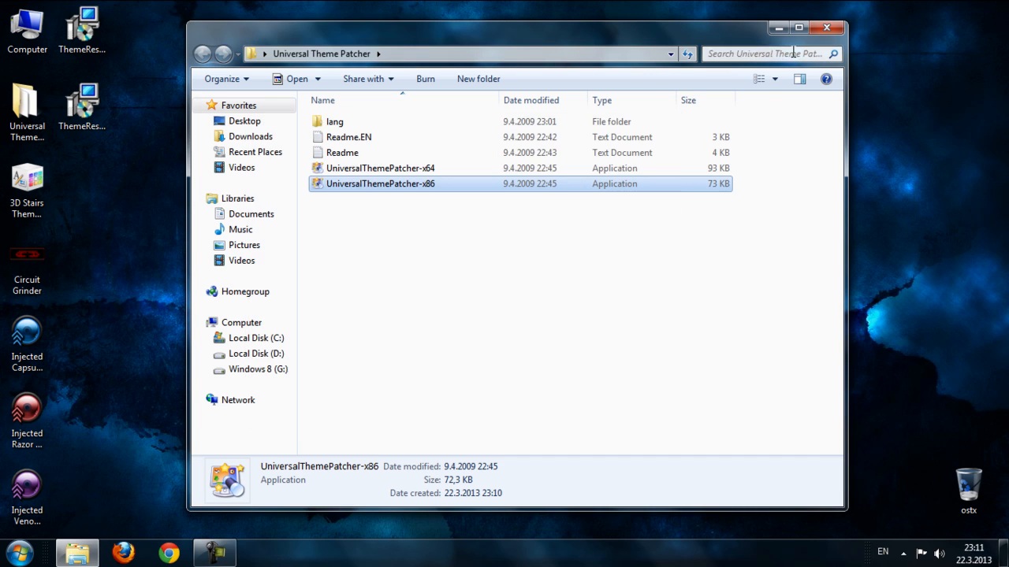
{"action": "left_click", "coordinate": [826, 28]}
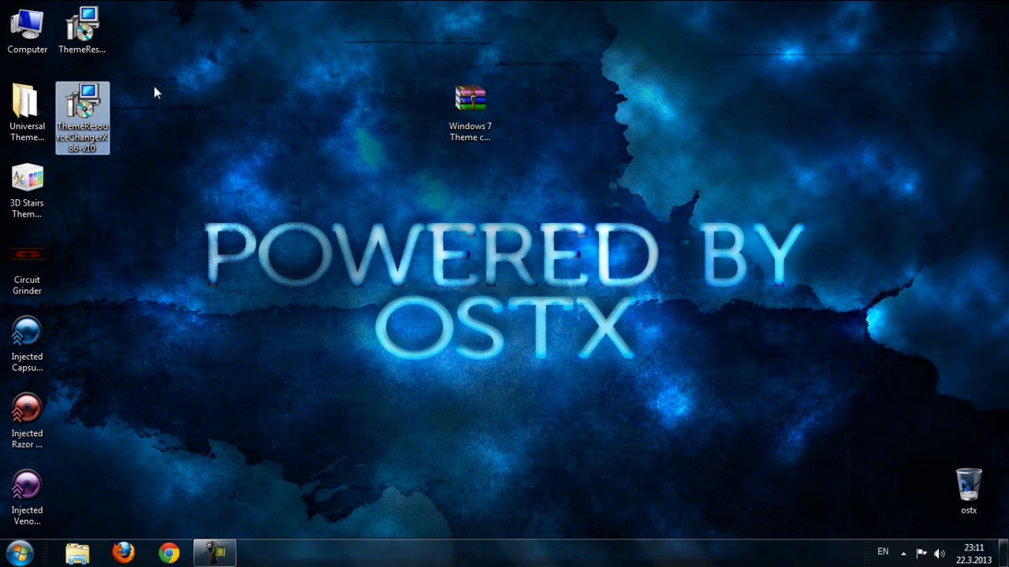
{"action": "mouse_move", "coordinate": [87, 118]}
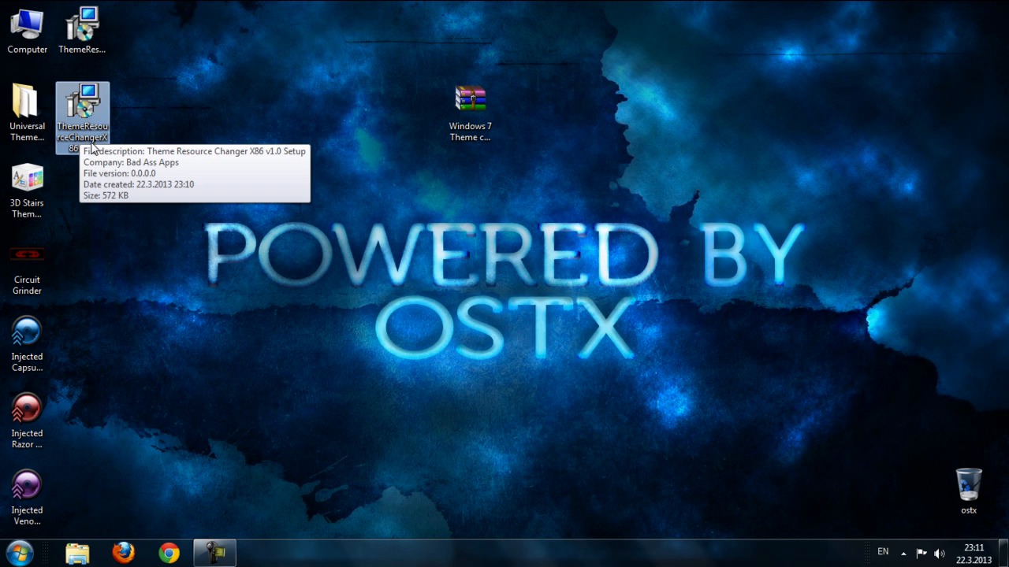
{"action": "mouse_move", "coordinate": [139, 140]}
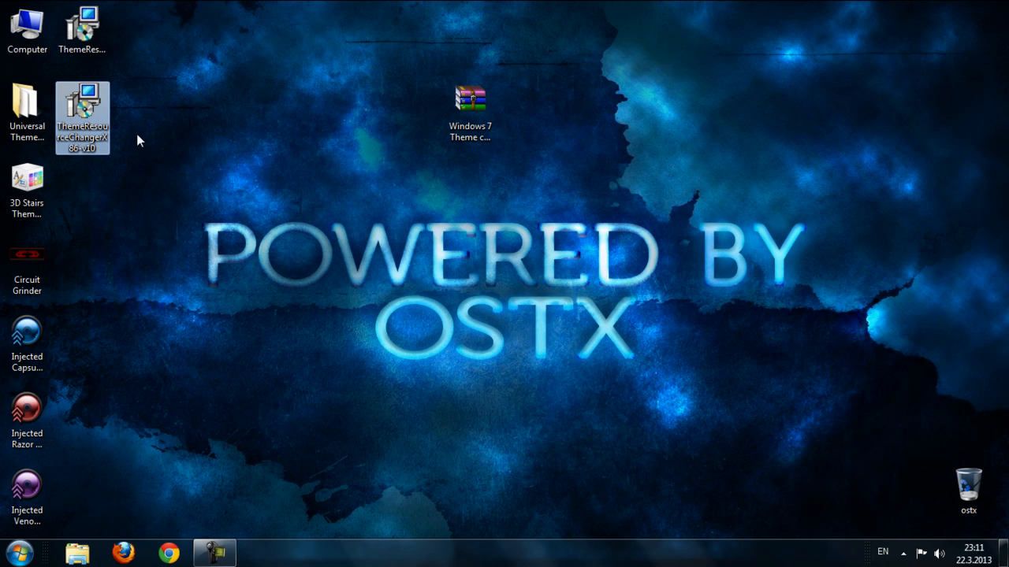
{"action": "mouse_move", "coordinate": [82, 119]}
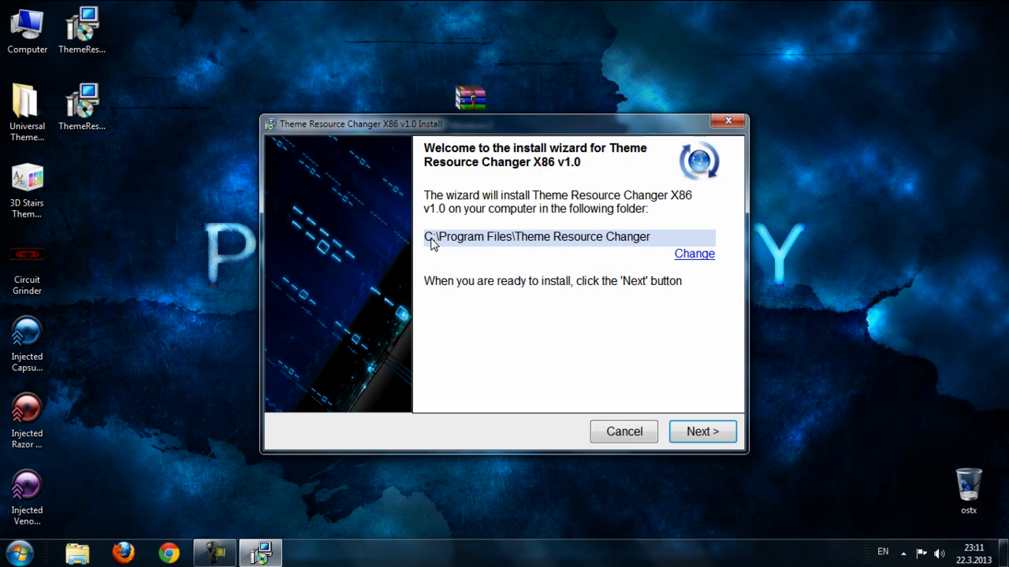
- Install Theme Resource Changer X86 v1.0 and dismiss its success dialog
{"action": "left_click", "coordinate": [700, 432]}
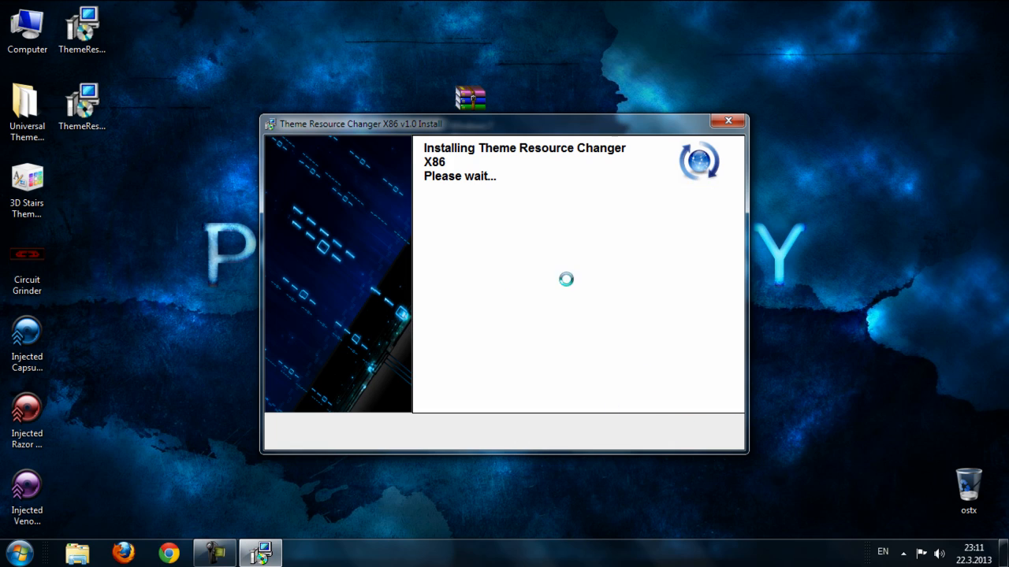
{"action": "mouse_move", "coordinate": [420, 289]}
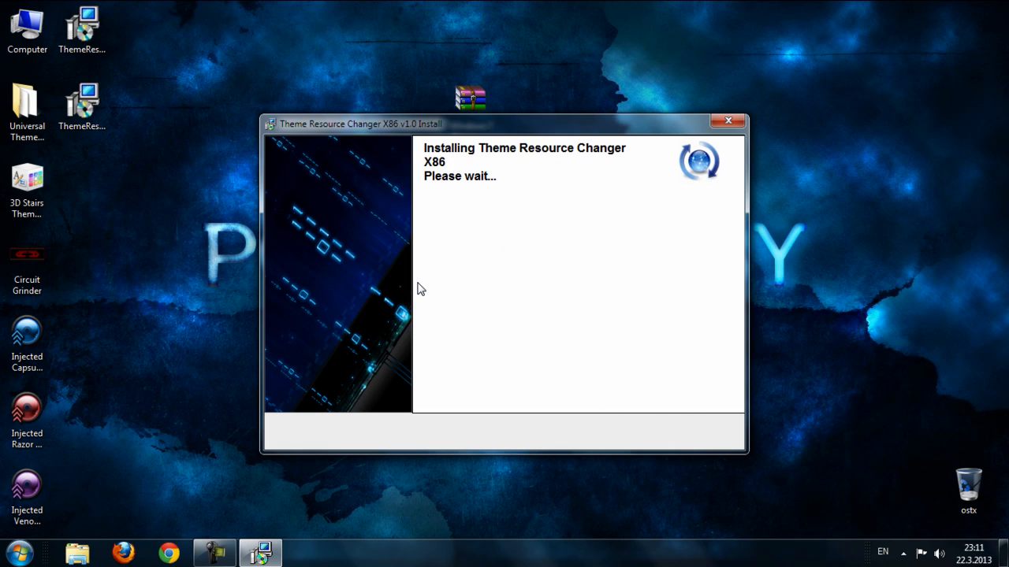
{"action": "mouse_move", "coordinate": [454, 221]}
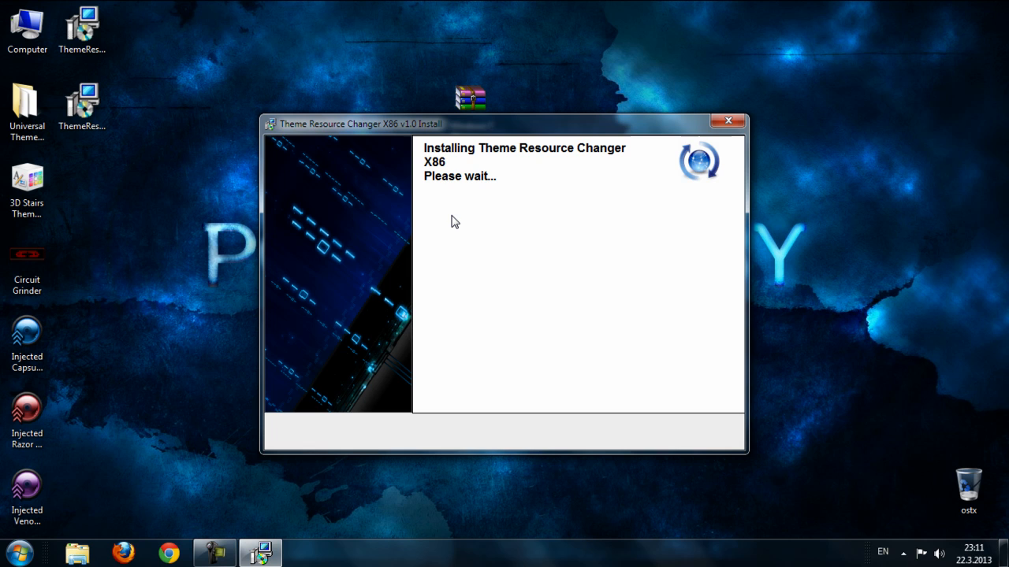
{"action": "mouse_move", "coordinate": [449, 221]}
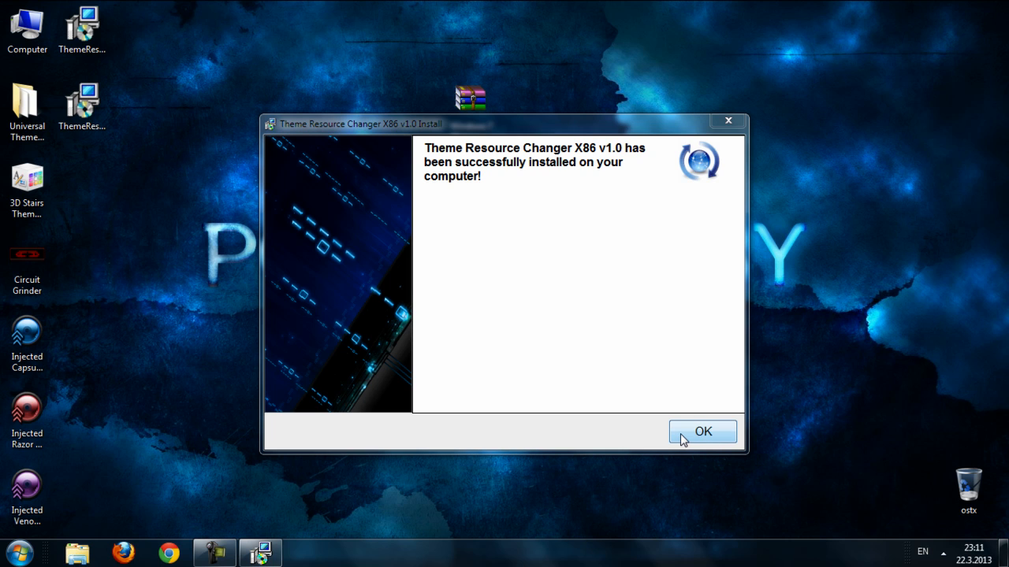
{"action": "left_click", "coordinate": [703, 431]}
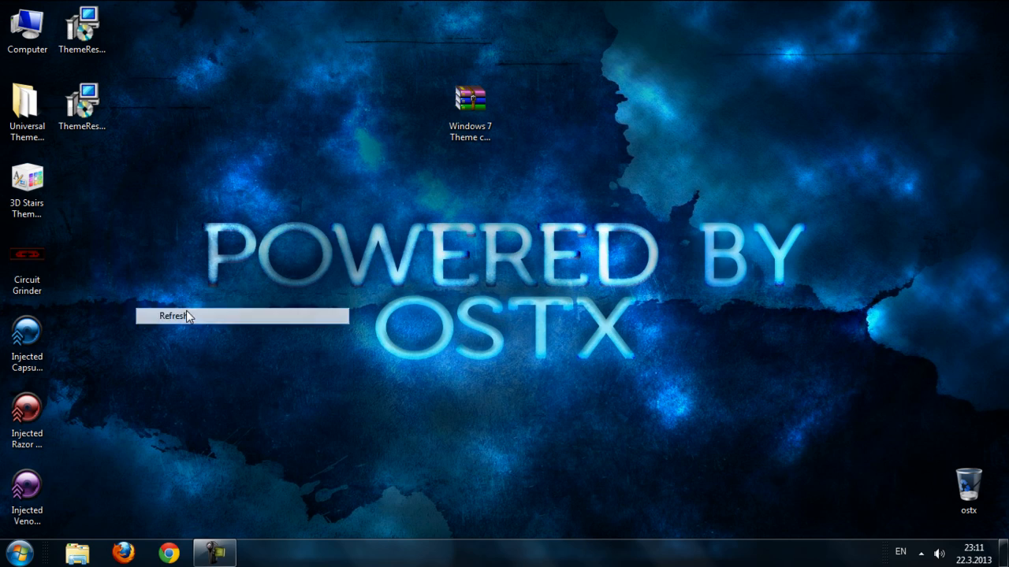
- Run the 3D Stairs installer and extract it to C:\Windows\Resources\Themes
{"action": "left_click", "coordinate": [170, 316]}
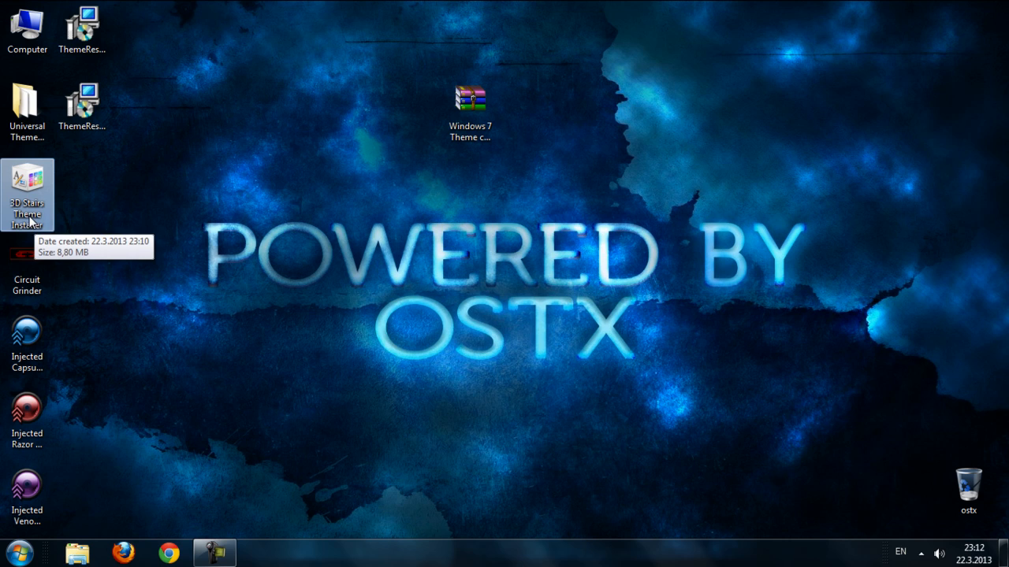
{"action": "double_click", "coordinate": [27, 195]}
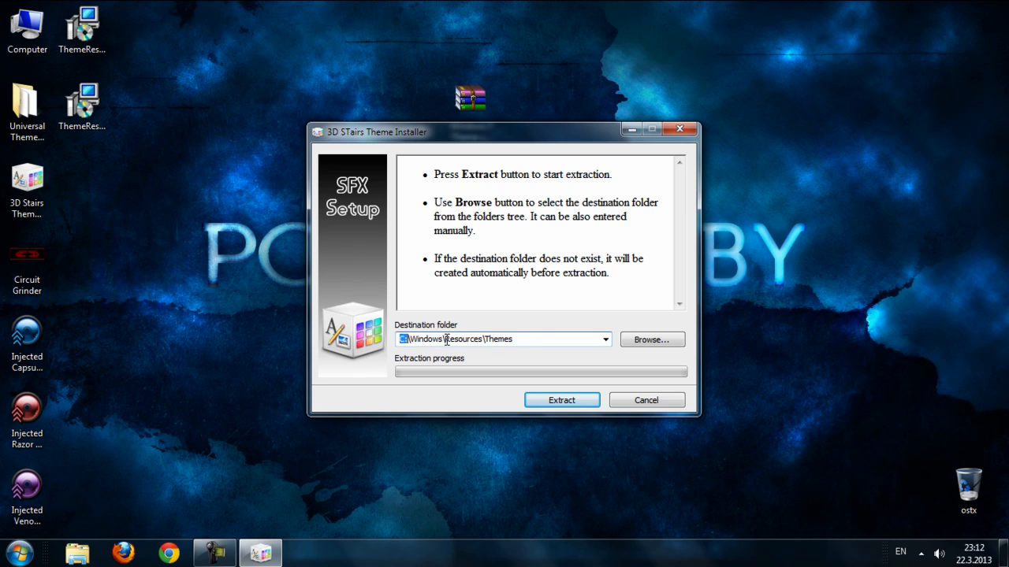
{"action": "triple_click", "coordinate": [501, 339]}
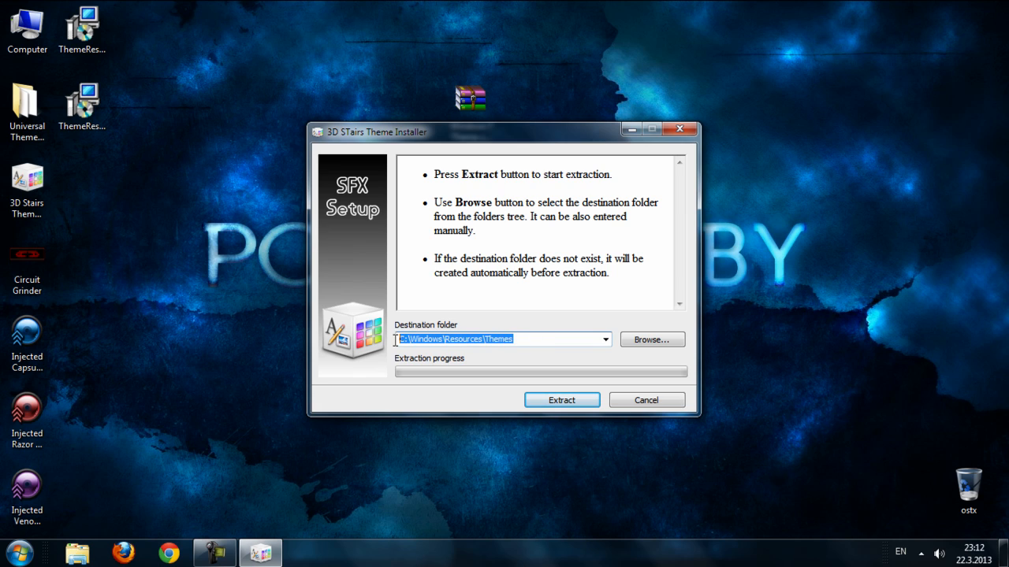
{"action": "left_click", "coordinate": [561, 401]}
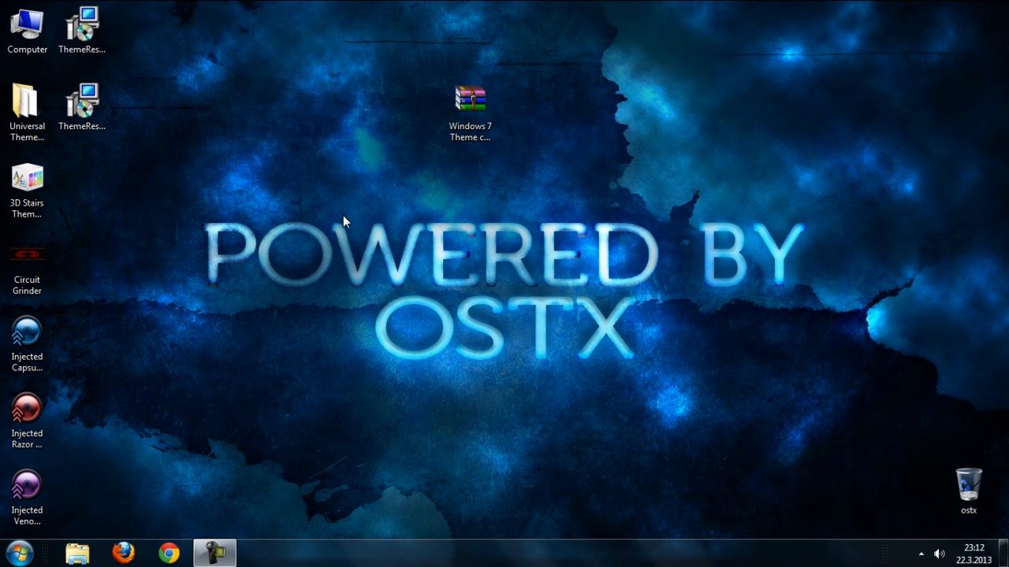
{"action": "mouse_move", "coordinate": [409, 424]}
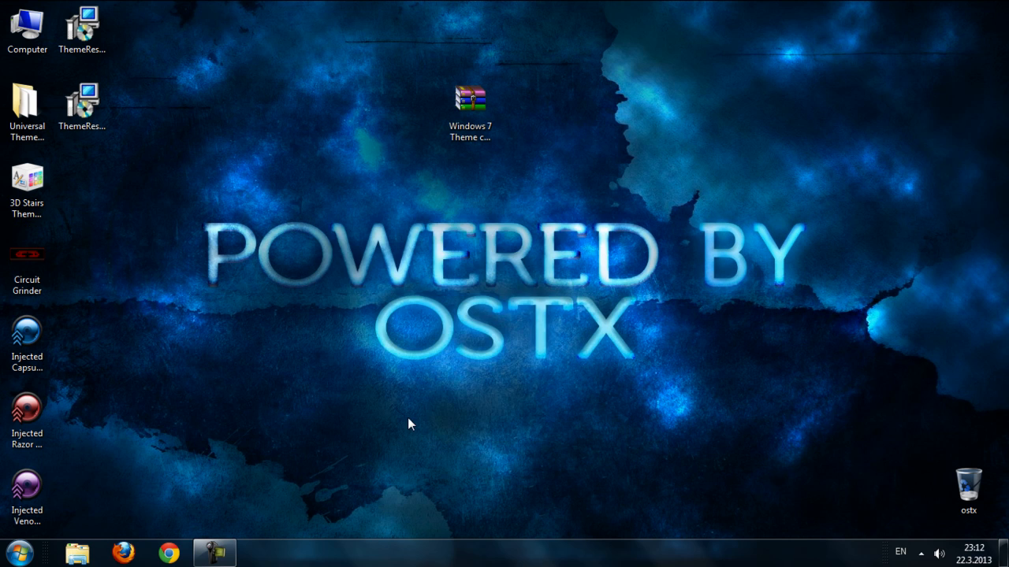
- Apply the 3D STairs theme from Personalization's Installed Themes and close the window
{"action": "left_click", "coordinate": [260, 552]}
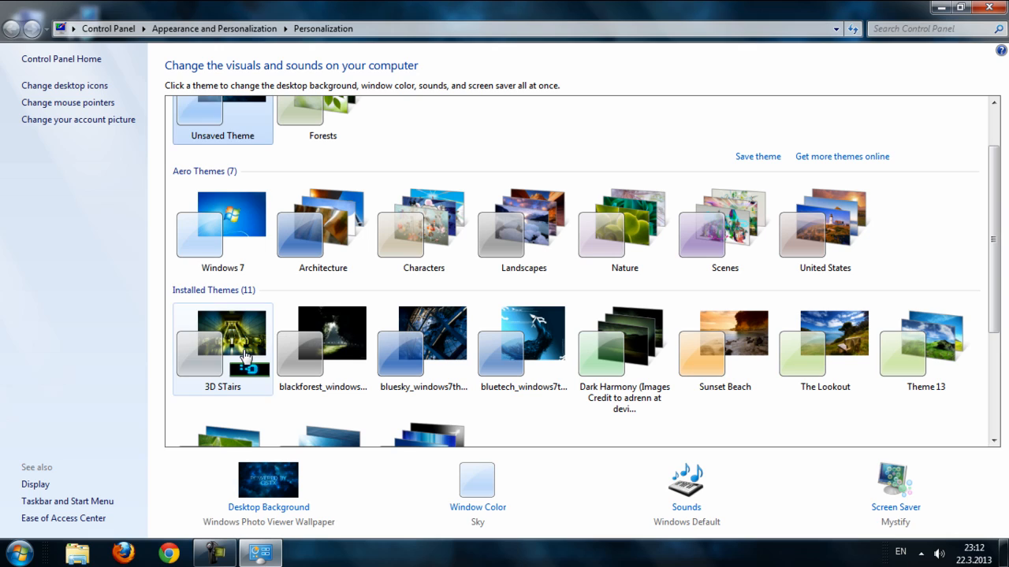
{"action": "left_click", "coordinate": [222, 347]}
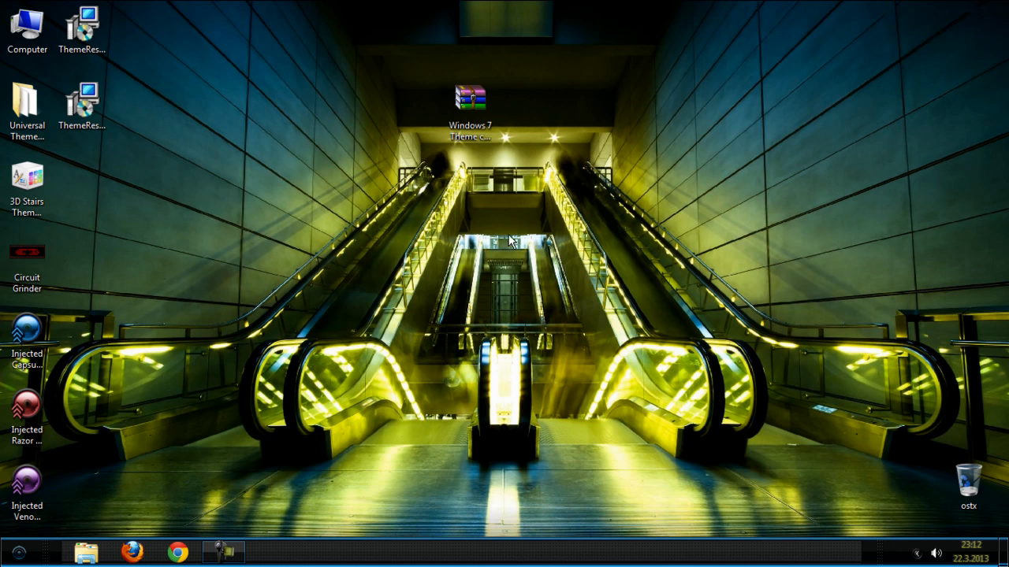
{"action": "left_click", "coordinate": [968, 552]}
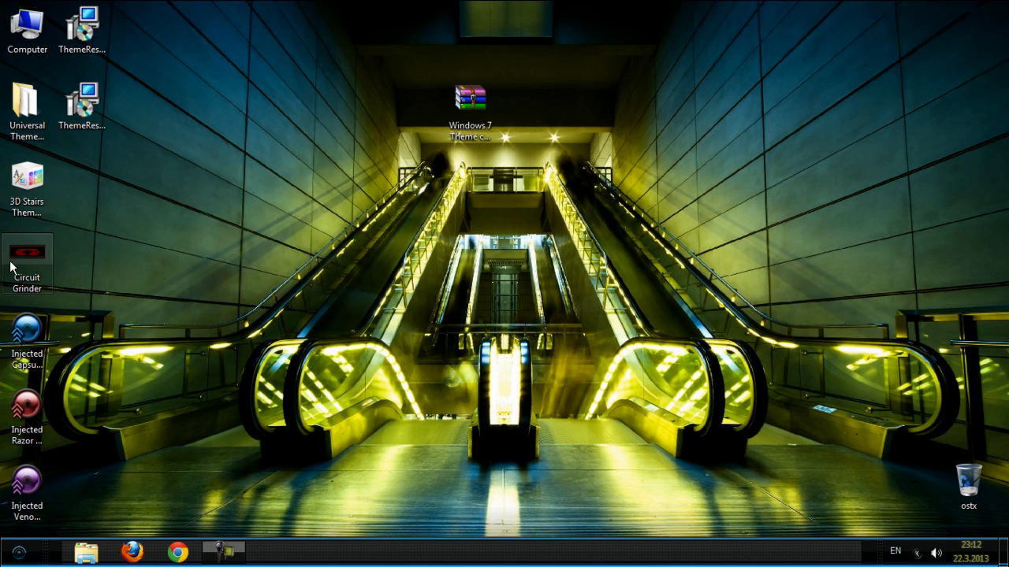
- Run the Circuit Grinder installer and extract its theme files with Estrai
{"action": "double_click", "coordinate": [26, 265]}
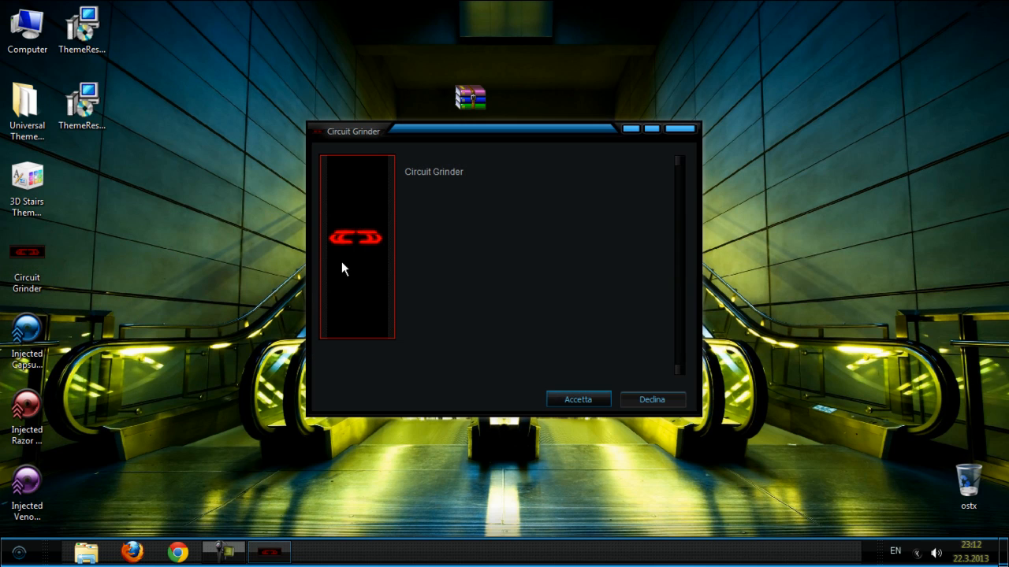
{"action": "left_click", "coordinate": [577, 400]}
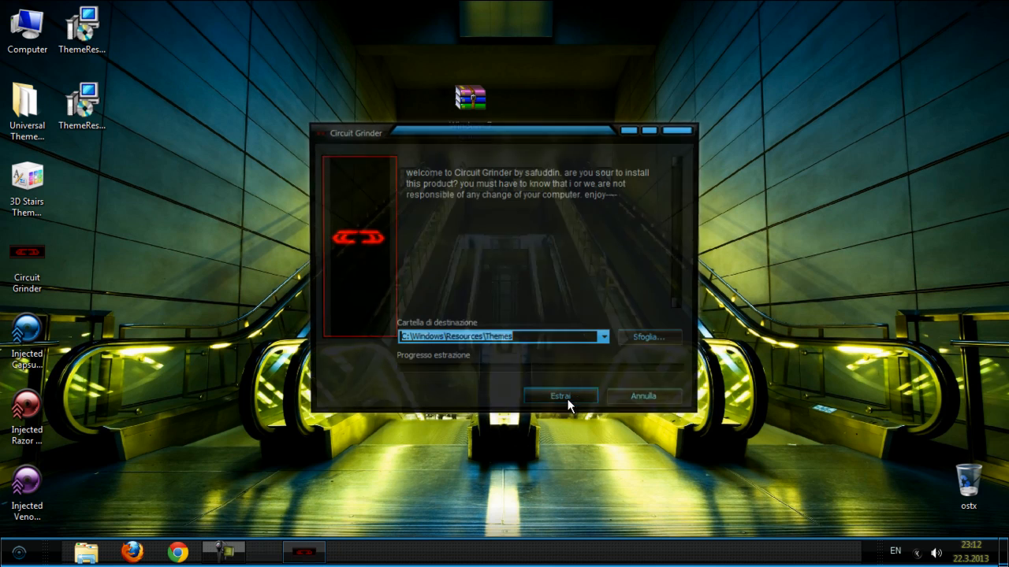
{"action": "left_click", "coordinate": [561, 396]}
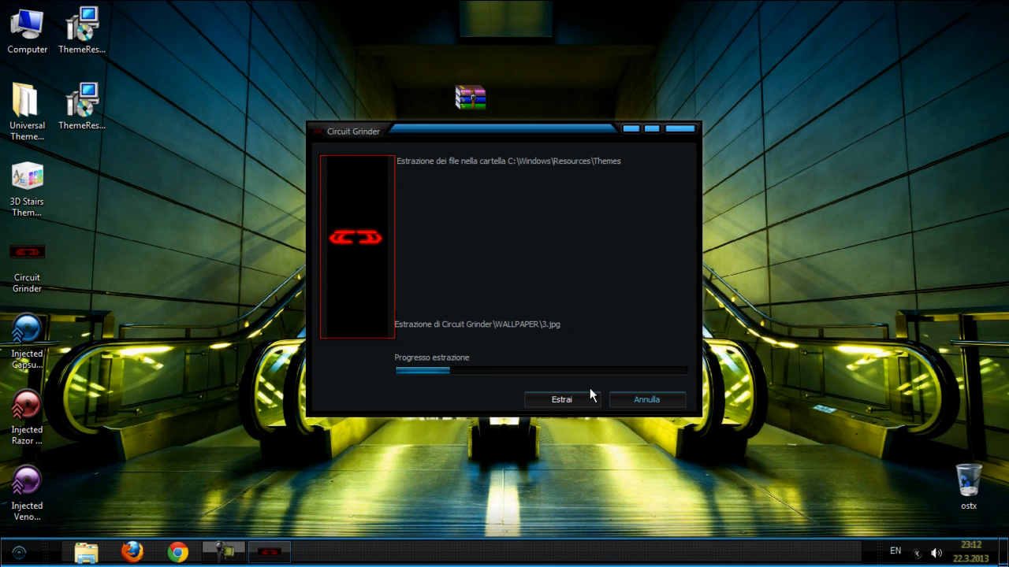
- Apply the Circuit Grinder theme from Personalization, giving the red biohazard wallpaper
{"action": "right_click", "coordinate": [469, 237]}
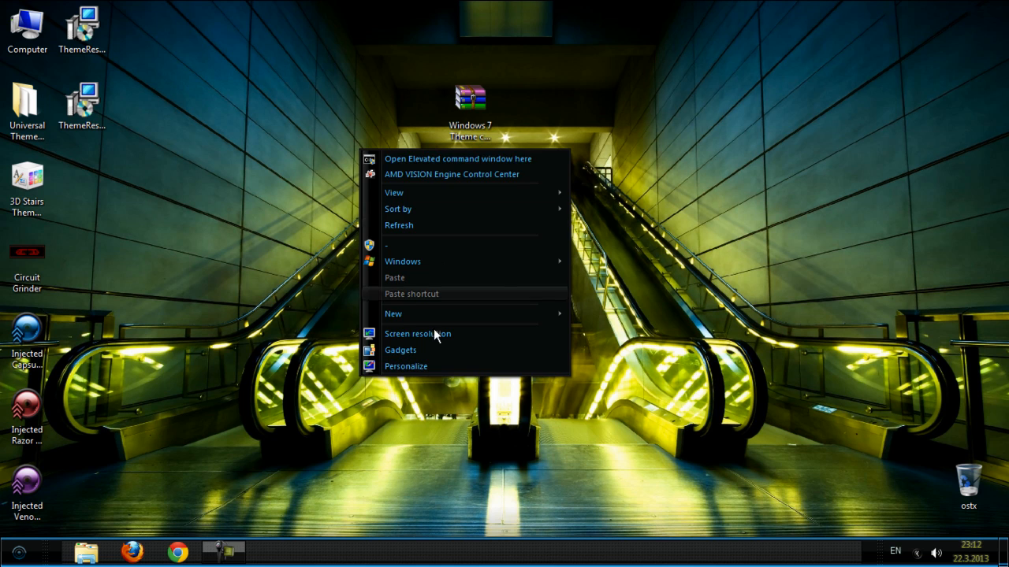
{"action": "left_click", "coordinate": [405, 365]}
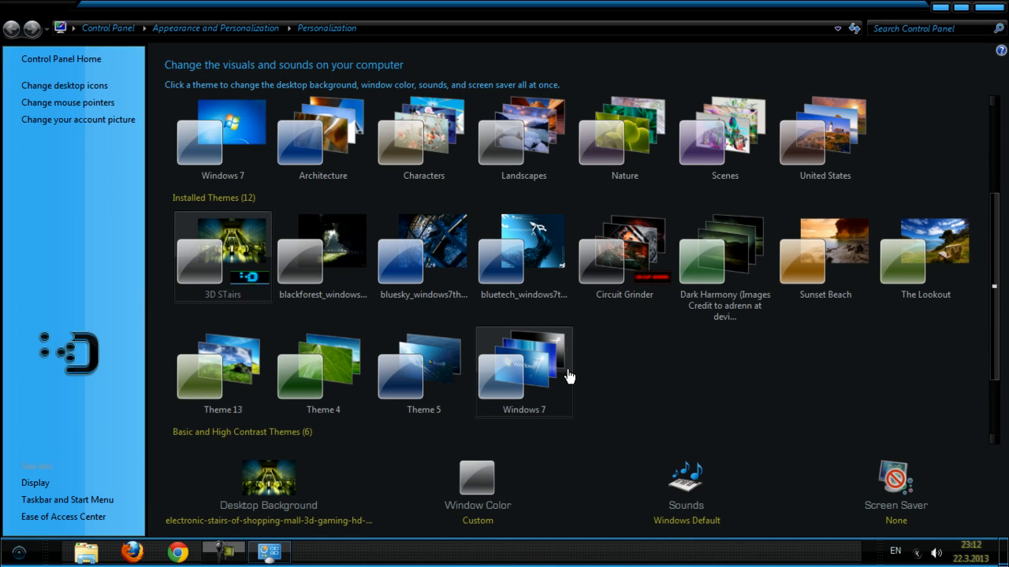
{"action": "scroll", "scroll_direction": "down", "scroll_amount": 3}
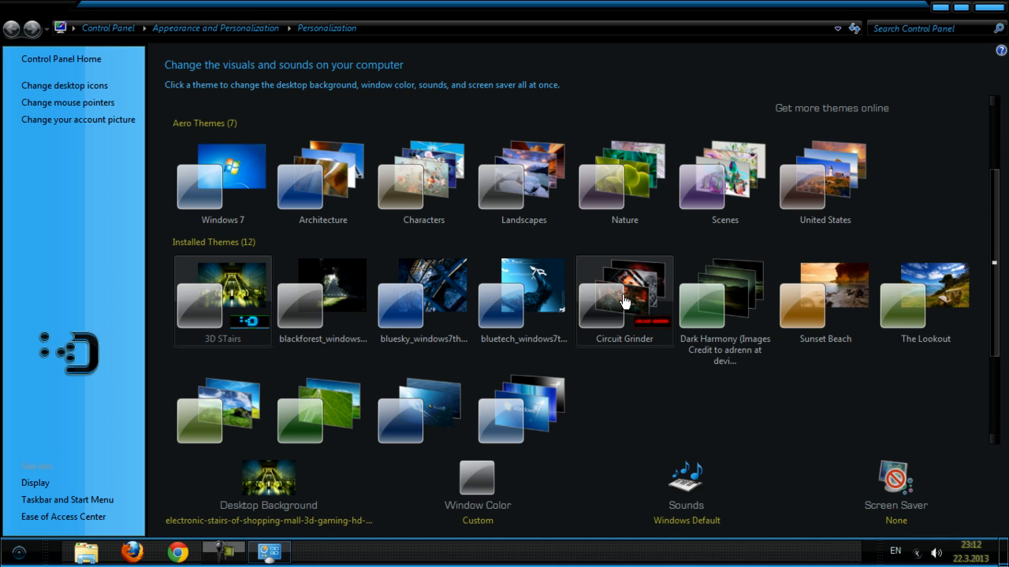
{"action": "left_click", "coordinate": [624, 297]}
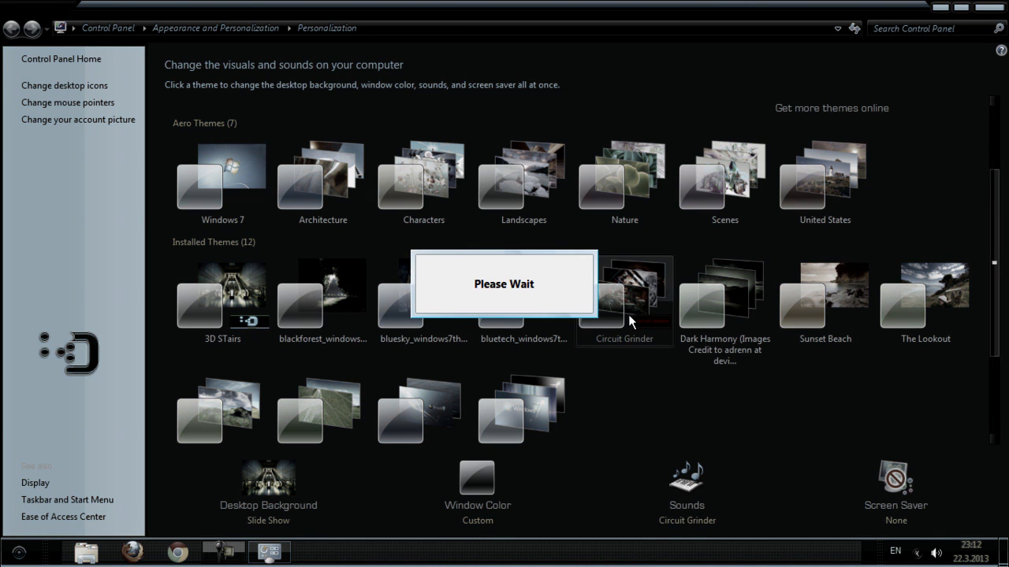
{"action": "left_click", "coordinate": [624, 296]}
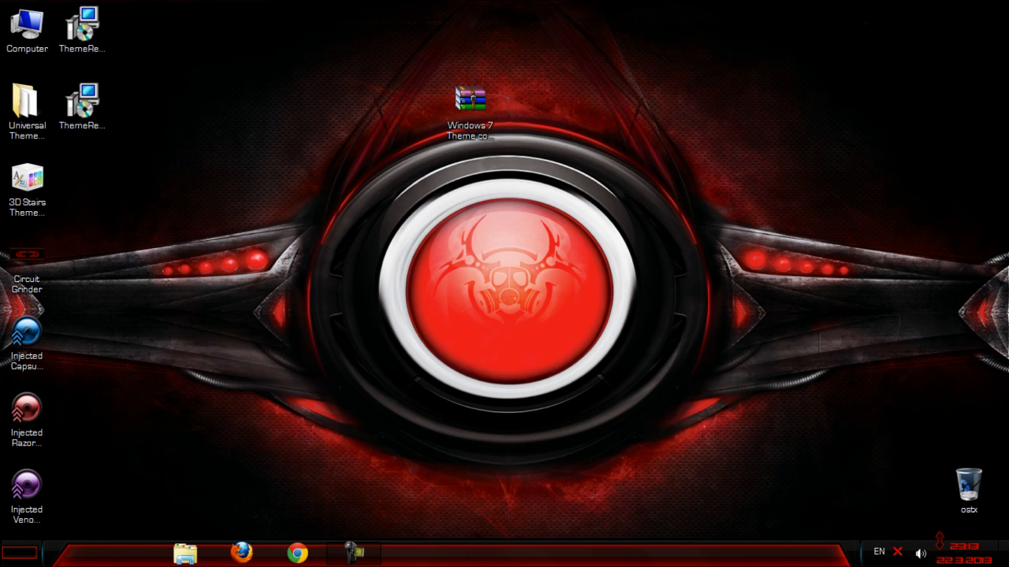
{"action": "left_click", "coordinate": [960, 552]}
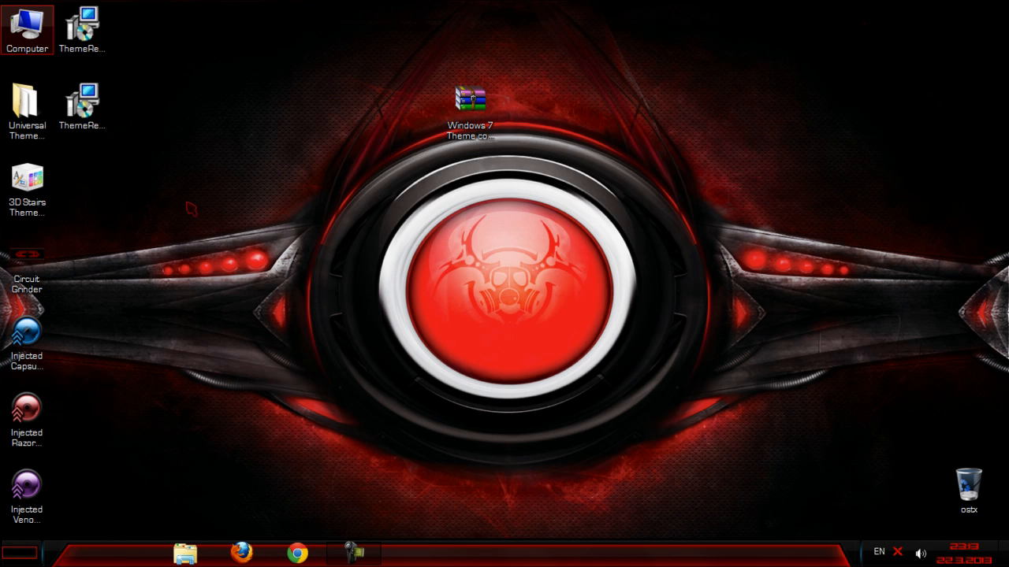
{"action": "right_click", "coordinate": [192, 211]}
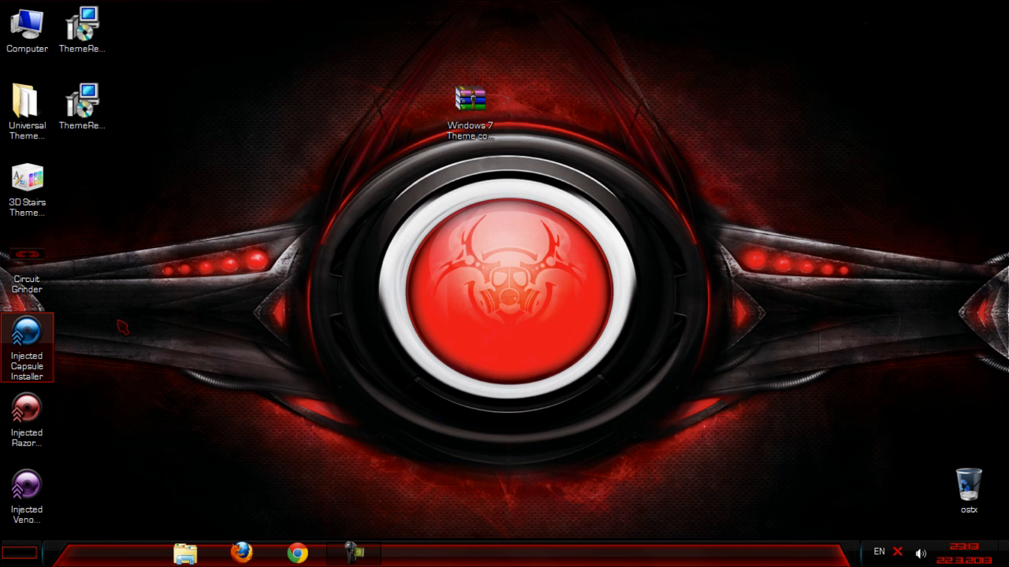
{"action": "mouse_move", "coordinate": [25, 347]}
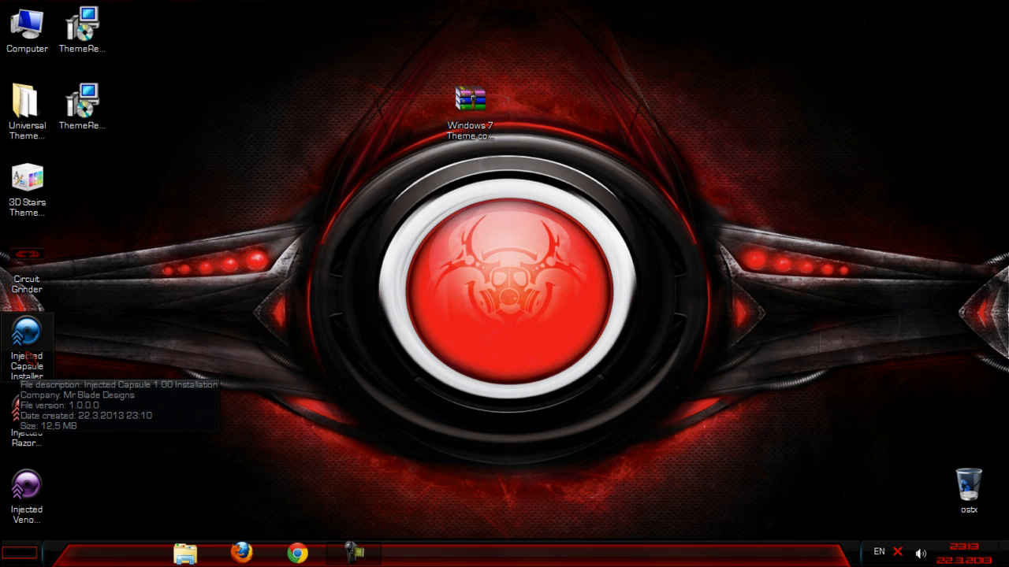
- Start the Injected Capsule setup in English and begin installation
{"action": "double_click", "coordinate": [25, 338]}
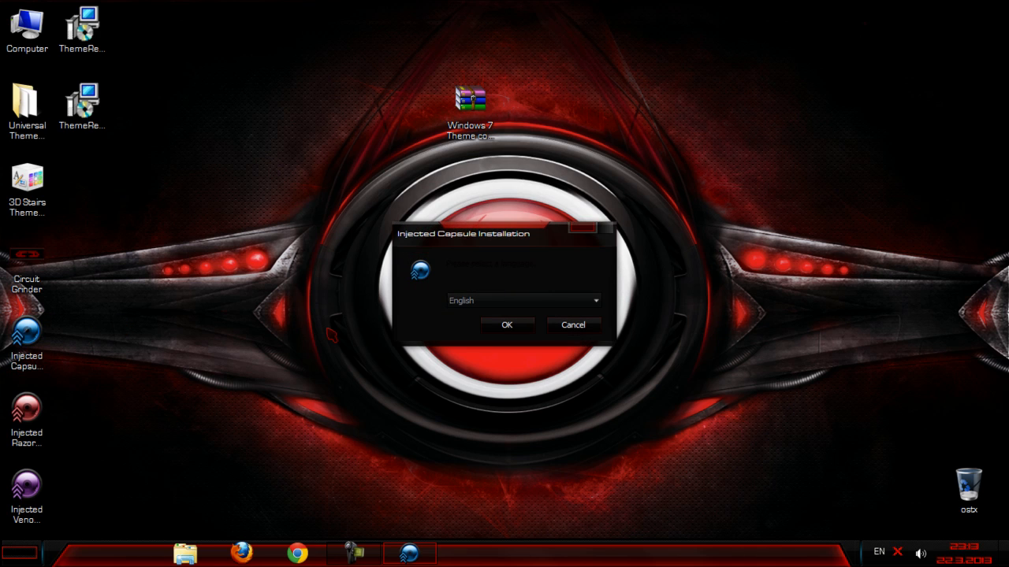
{"action": "left_click", "coordinate": [508, 324]}
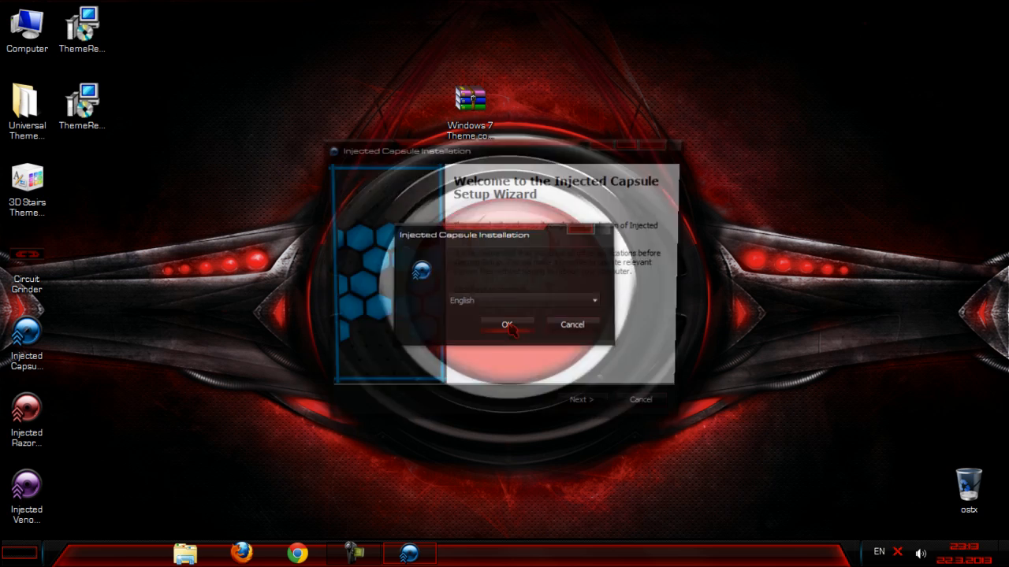
{"action": "left_click", "coordinate": [507, 325]}
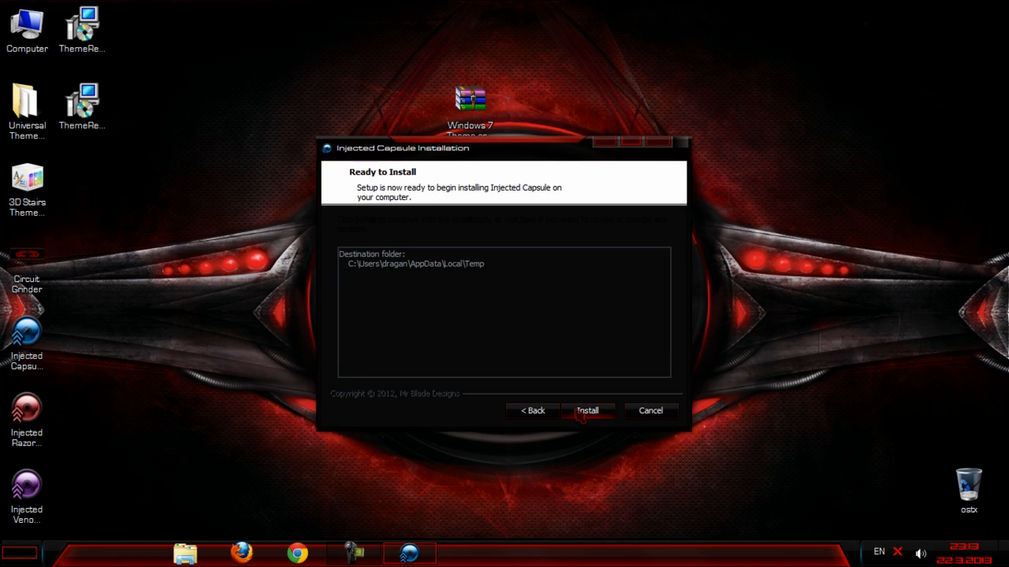
{"action": "left_click", "coordinate": [586, 410]}
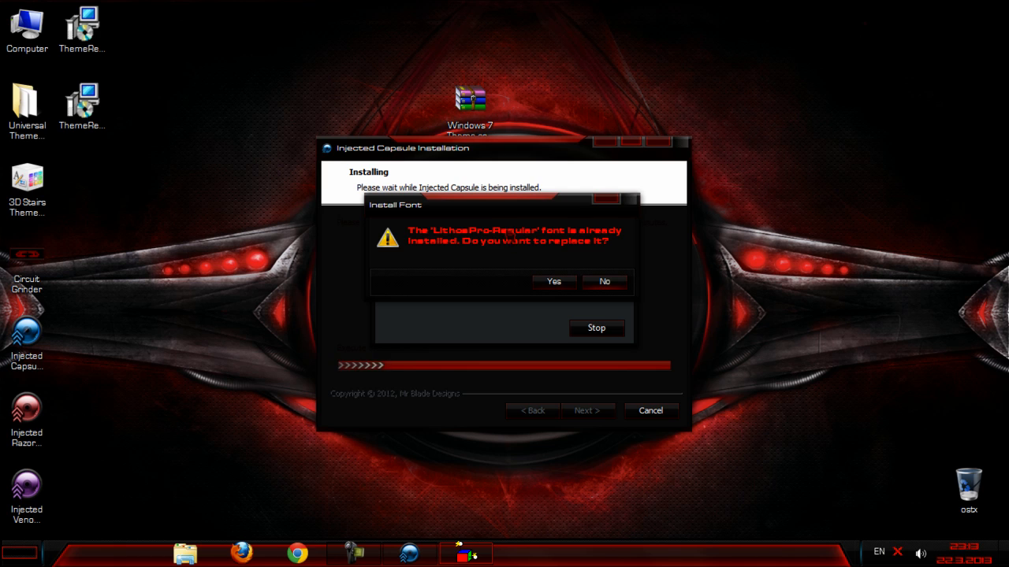
- Answer No to each Liberation Mono font prompt, keeping the already-installed fonts
{"action": "left_click", "coordinate": [603, 281]}
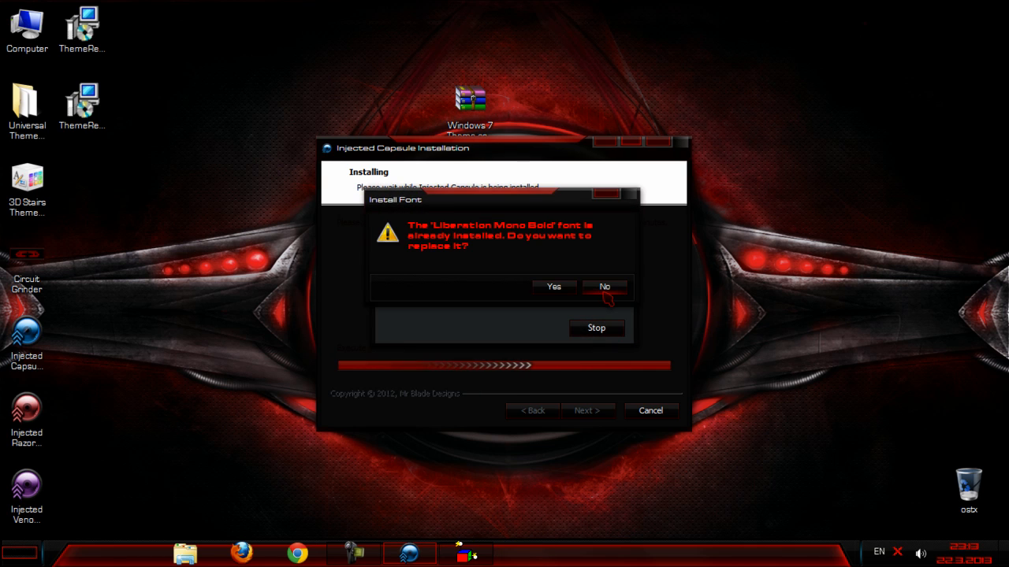
{"action": "left_click", "coordinate": [605, 286]}
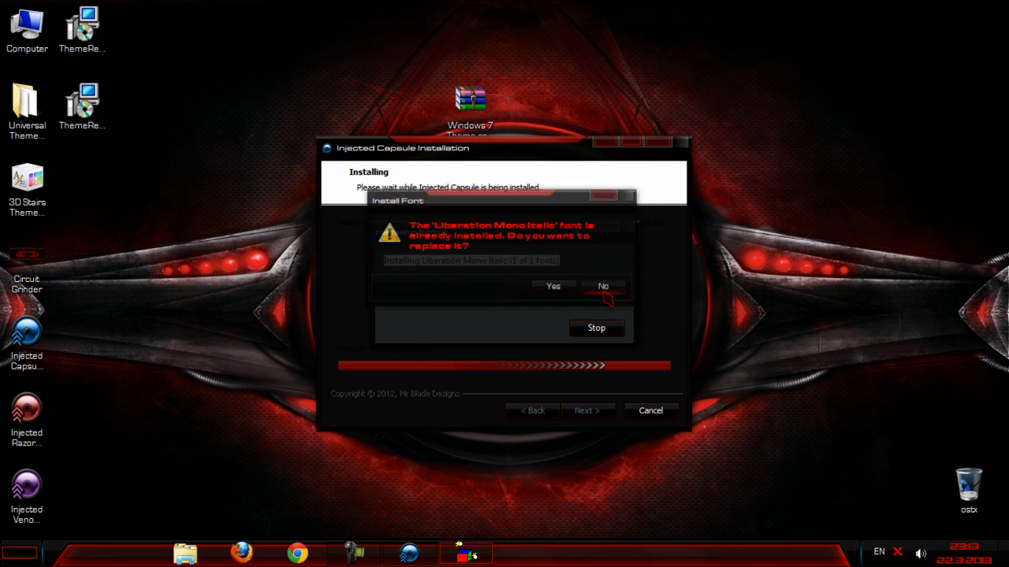
{"action": "left_click", "coordinate": [603, 285]}
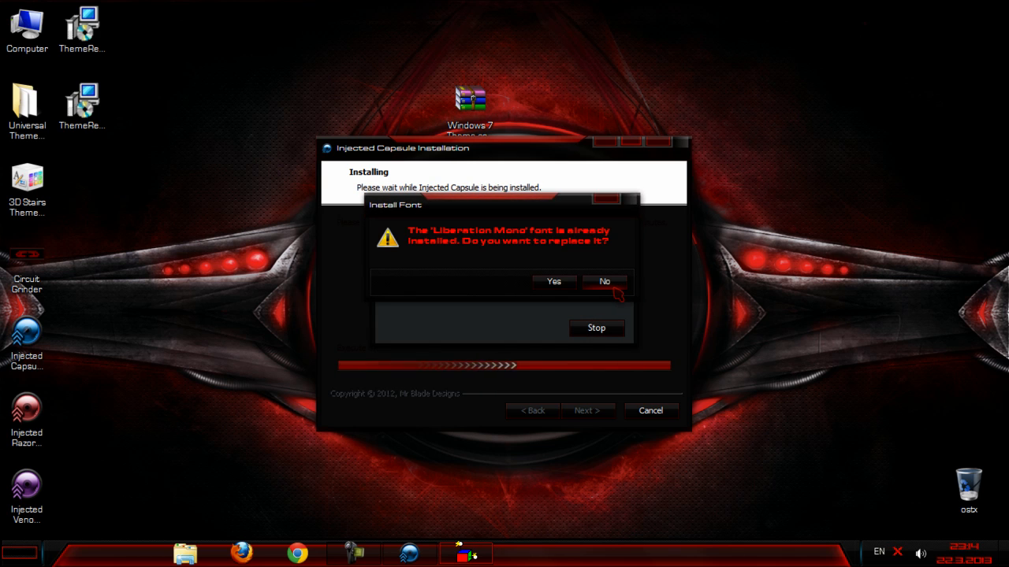
{"action": "left_click", "coordinate": [603, 281]}
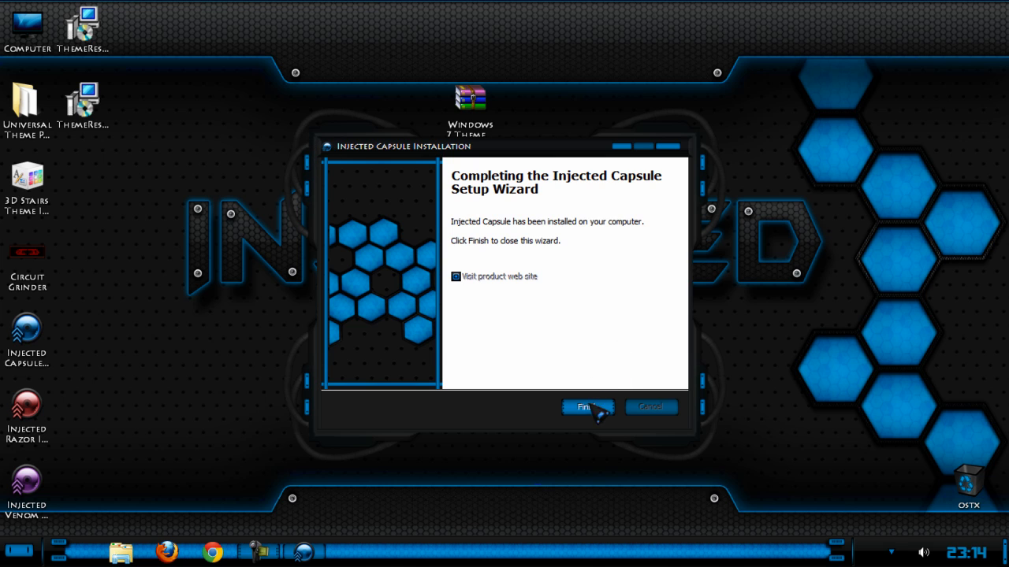
- Finish the Injected Capsule setup and refresh the desktop to show its wallpaper
{"action": "left_click", "coordinate": [587, 406]}
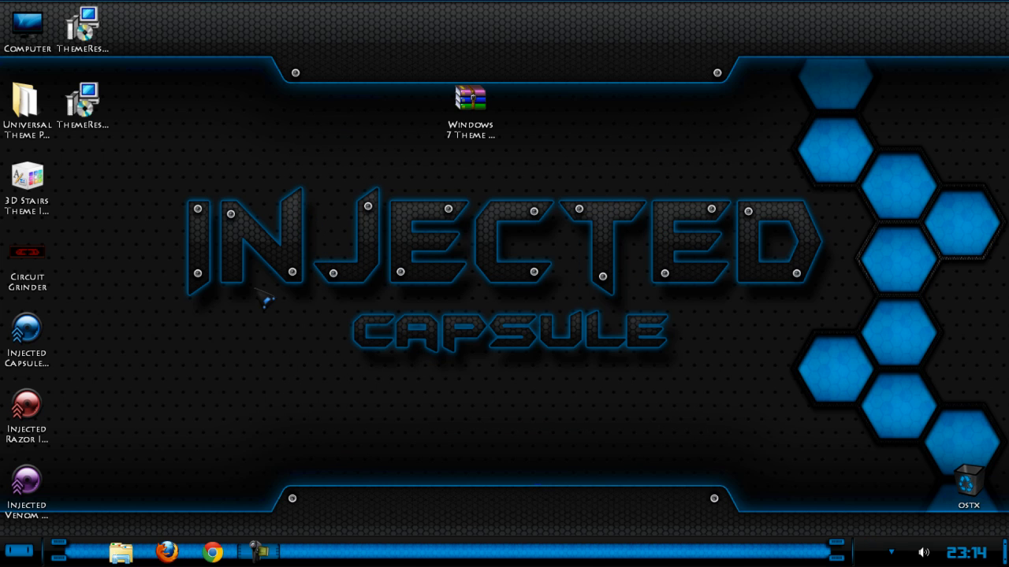
{"action": "right_click", "coordinate": [265, 299]}
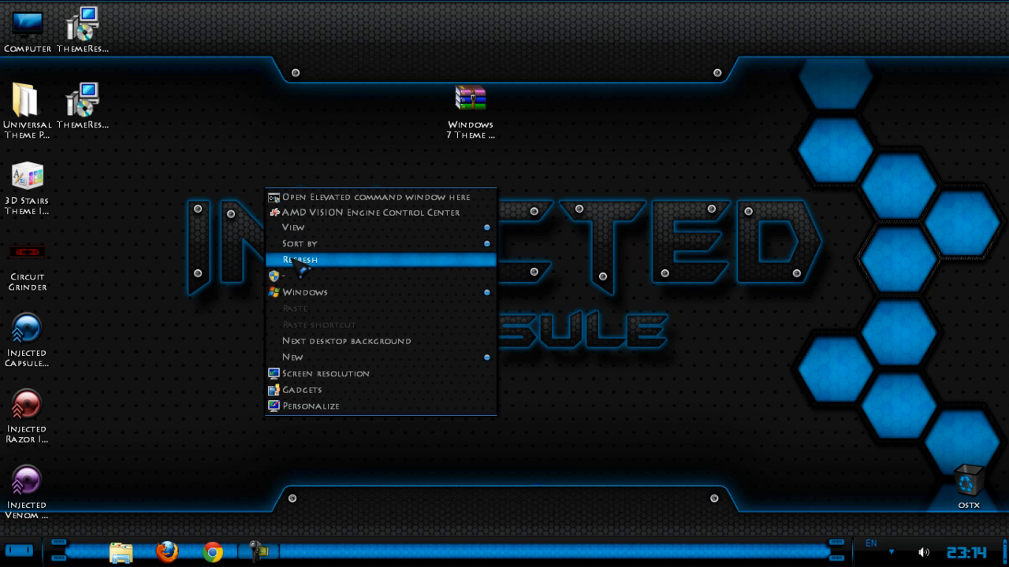
{"action": "left_click", "coordinate": [300, 258]}
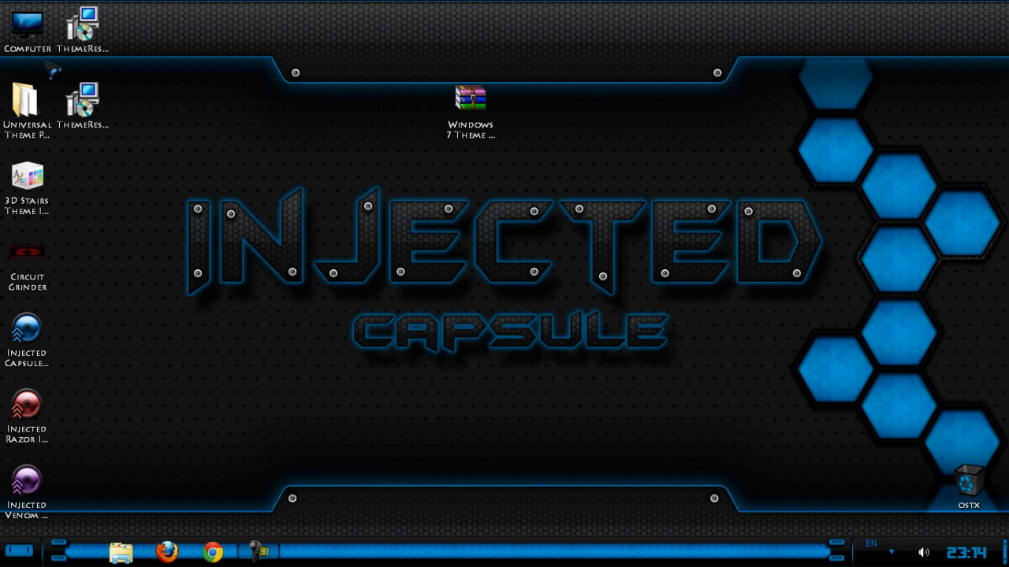
{"action": "double_click", "coordinate": [27, 26]}
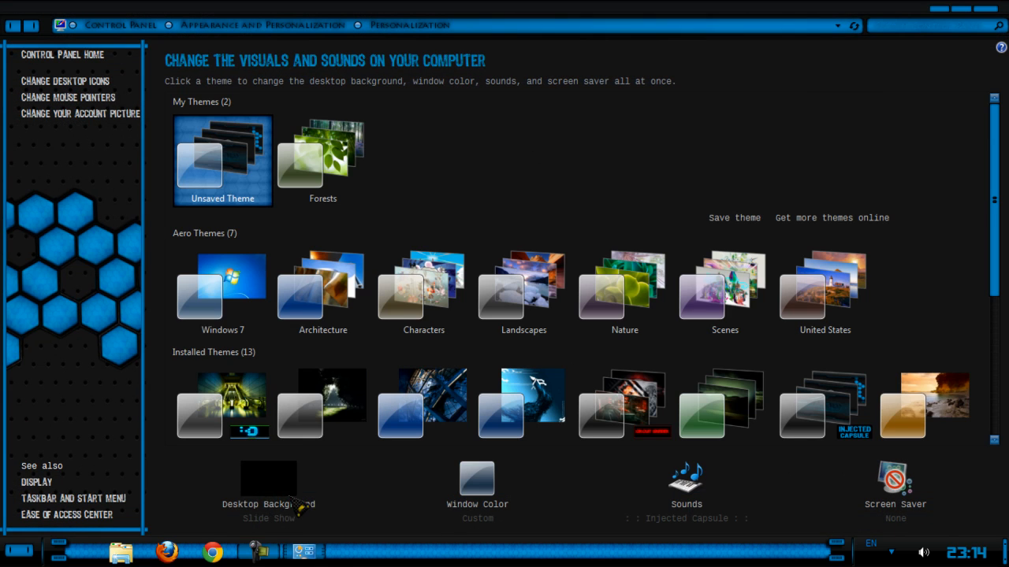
- Refresh via Personalization to the blue-streak Capsule wallpaper and select the Injected Razor installer
{"action": "left_click", "coordinate": [268, 479]}
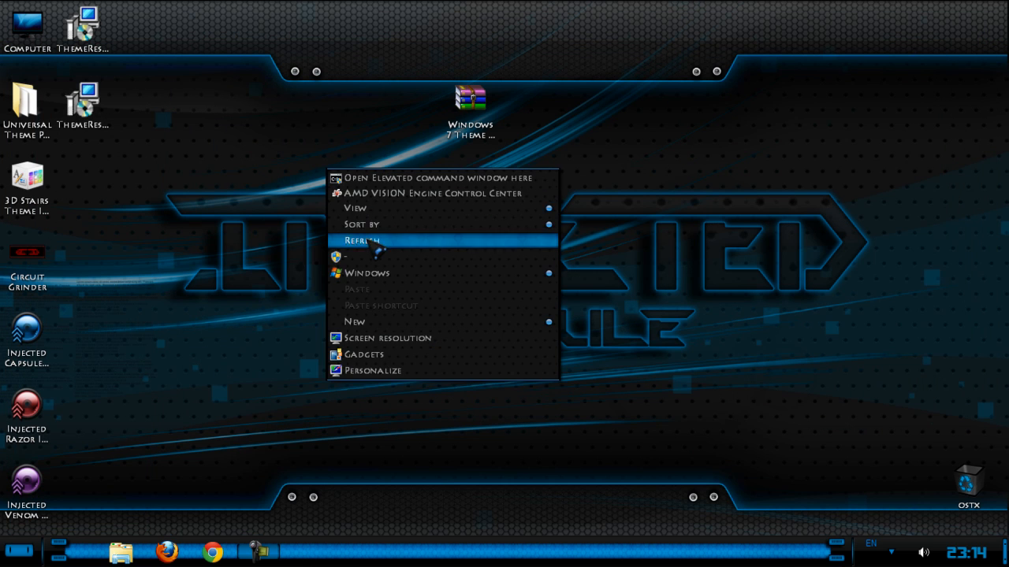
{"action": "left_click", "coordinate": [362, 240]}
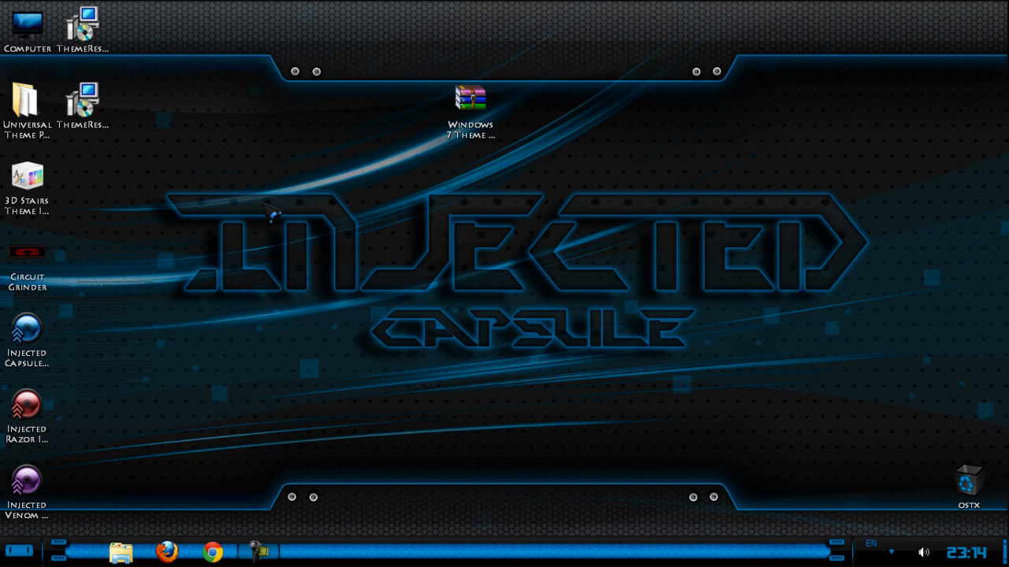
{"action": "left_click", "coordinate": [27, 413]}
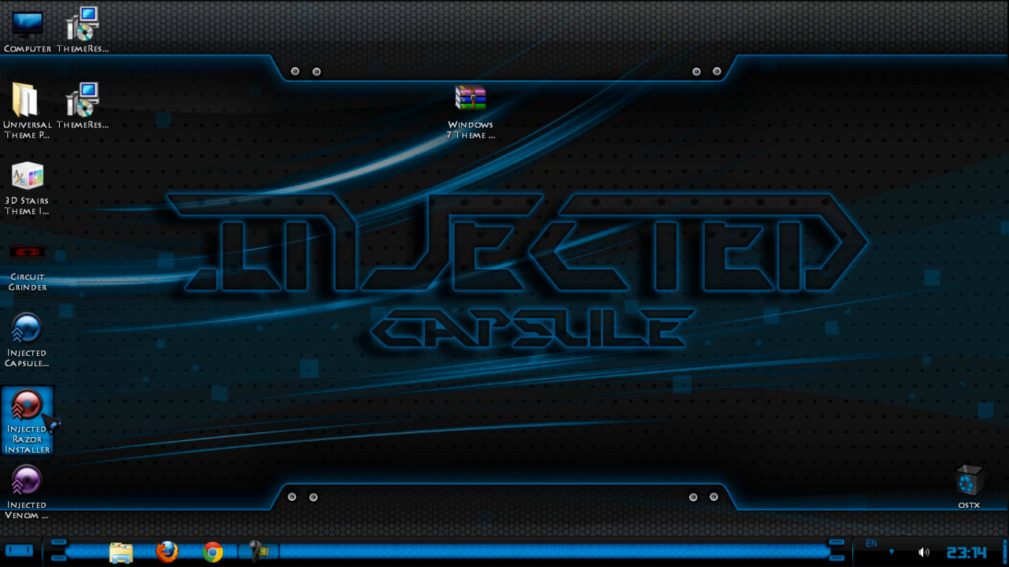
{"action": "mouse_move", "coordinate": [118, 439]}
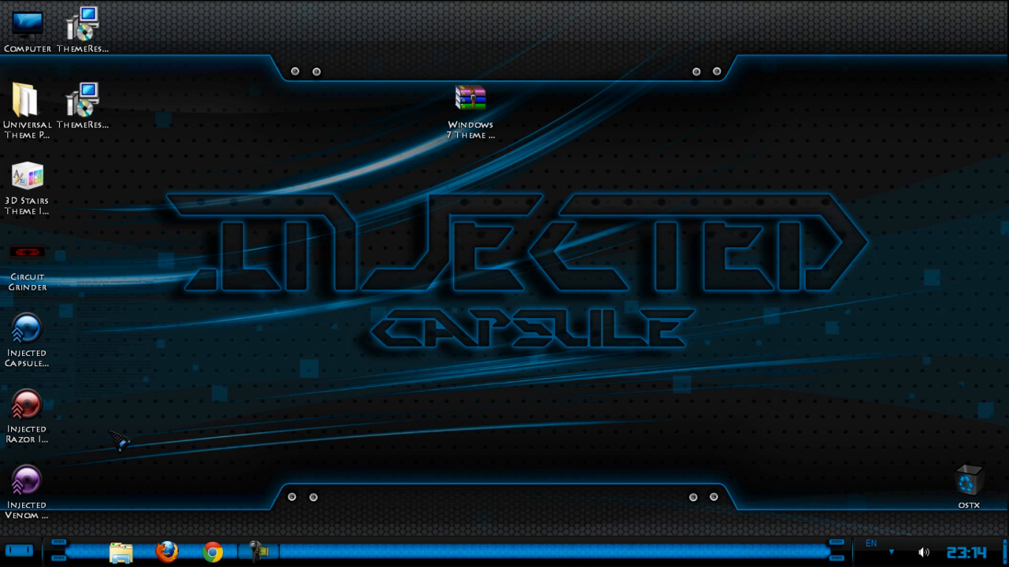
- Install Injected Razor in English, keeping the existing font, and finish with its red theme applied
{"action": "double_click", "coordinate": [27, 405]}
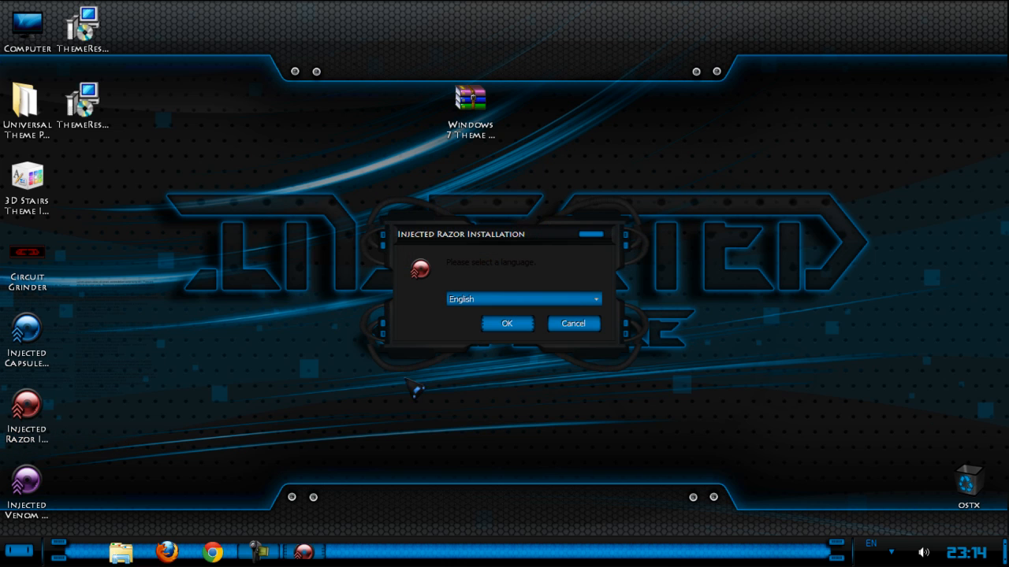
{"action": "left_click", "coordinate": [508, 323]}
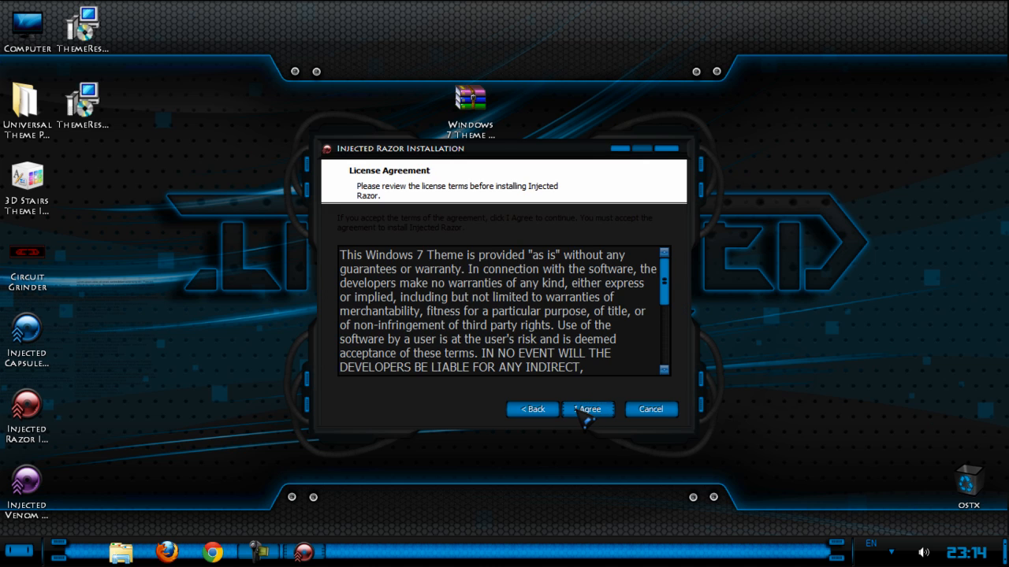
{"action": "left_click", "coordinate": [588, 410]}
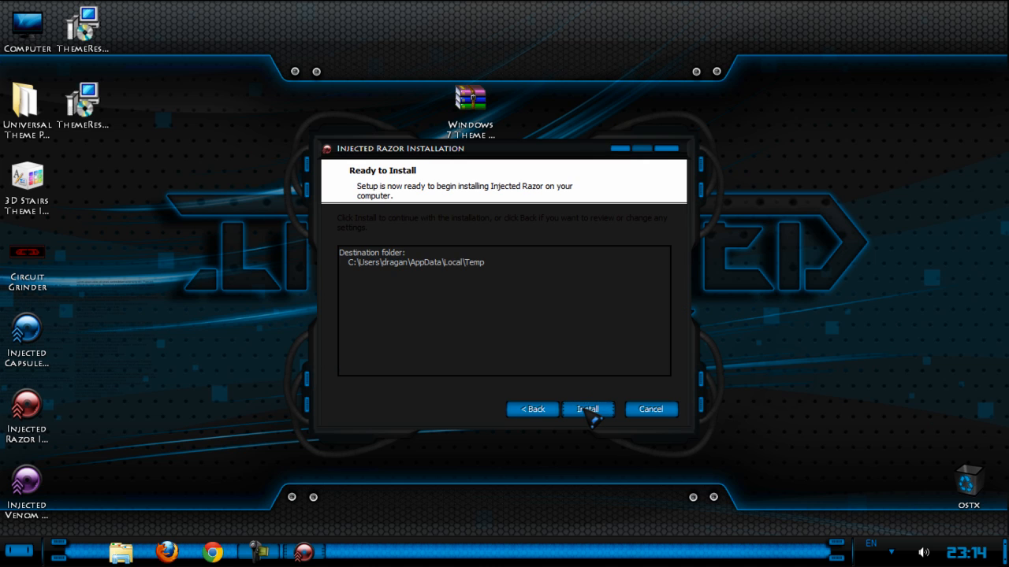
{"action": "left_click", "coordinate": [586, 410]}
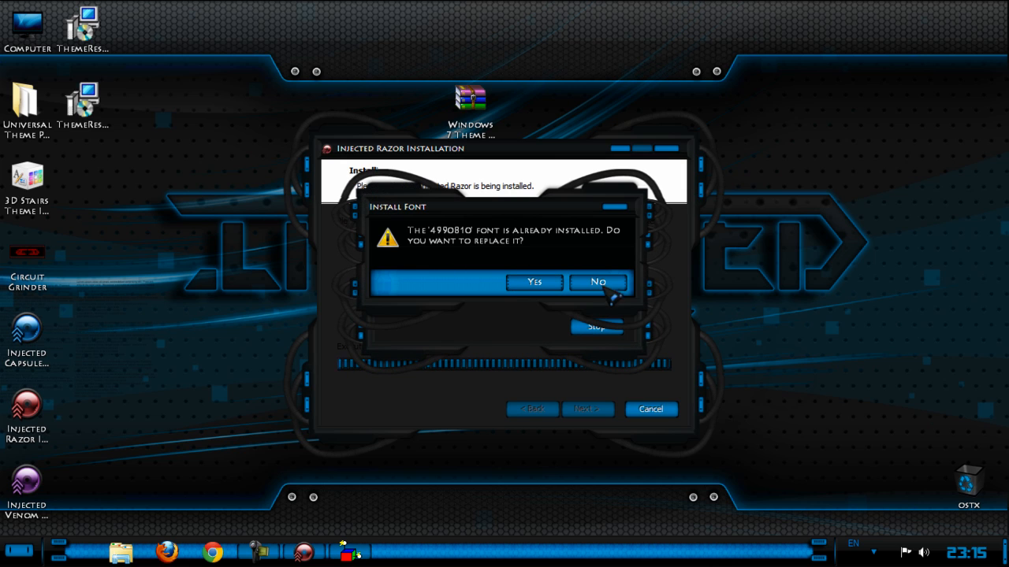
{"action": "left_click", "coordinate": [599, 282]}
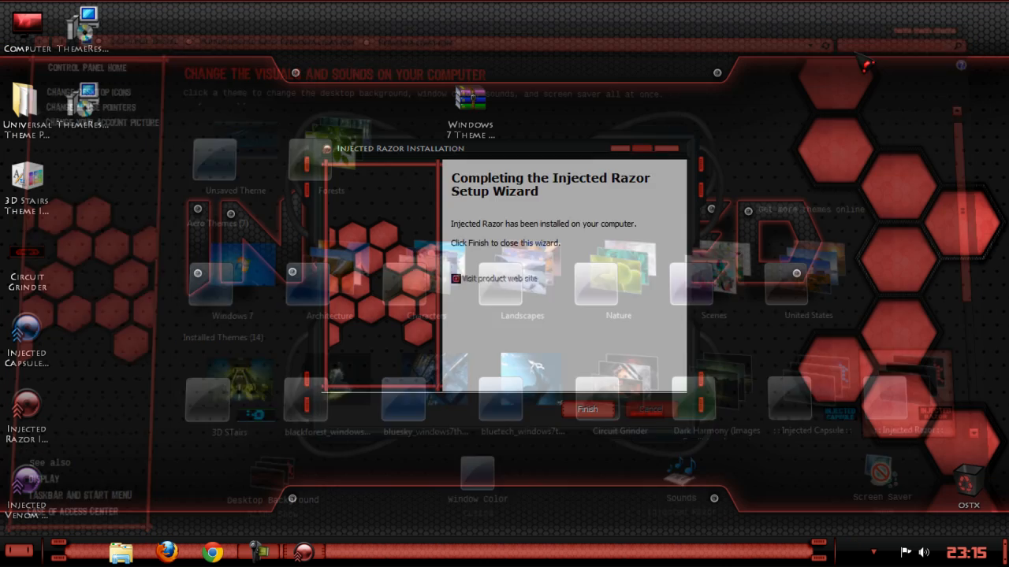
{"action": "left_click", "coordinate": [588, 410]}
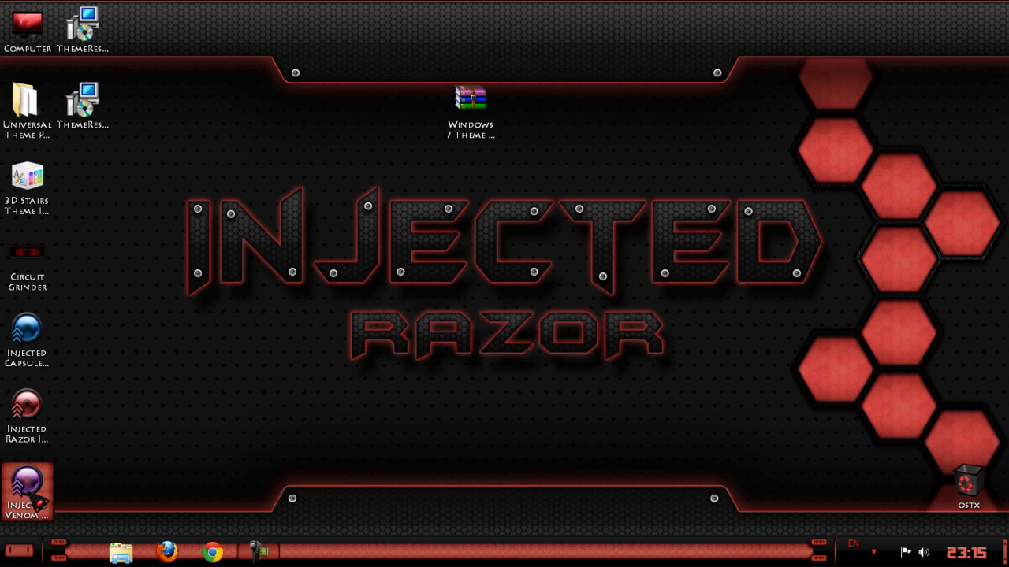
- Install Injected Venom through its wizard and finish, applying the purple theme
{"action": "double_click", "coordinate": [25, 492]}
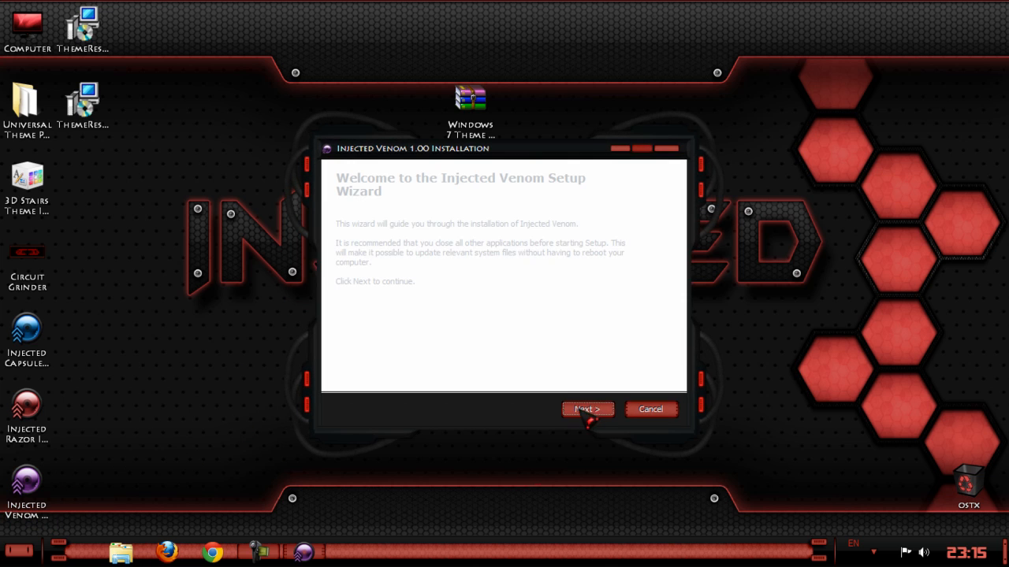
{"action": "left_click", "coordinate": [587, 409]}
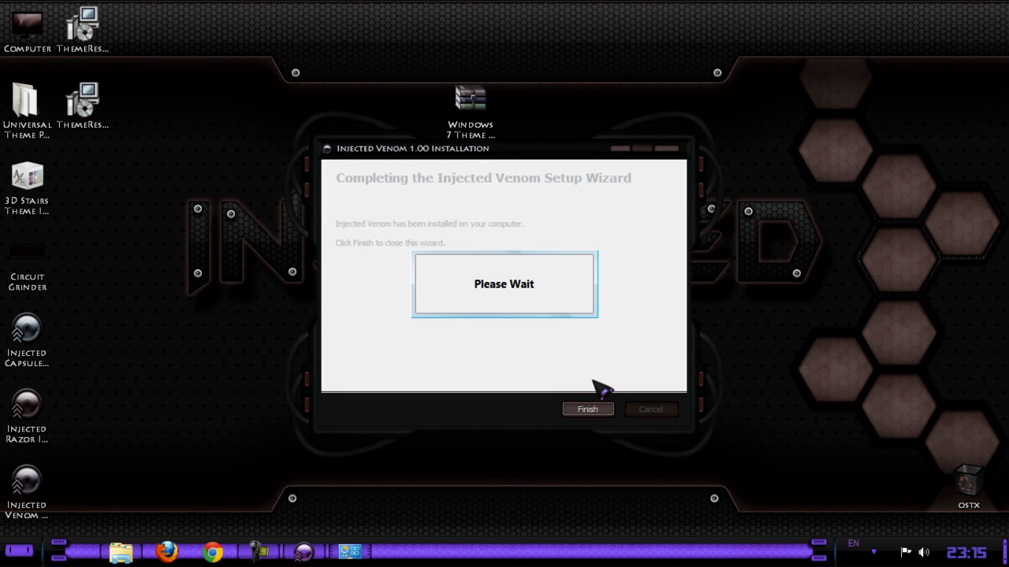
{"action": "left_click", "coordinate": [586, 410]}
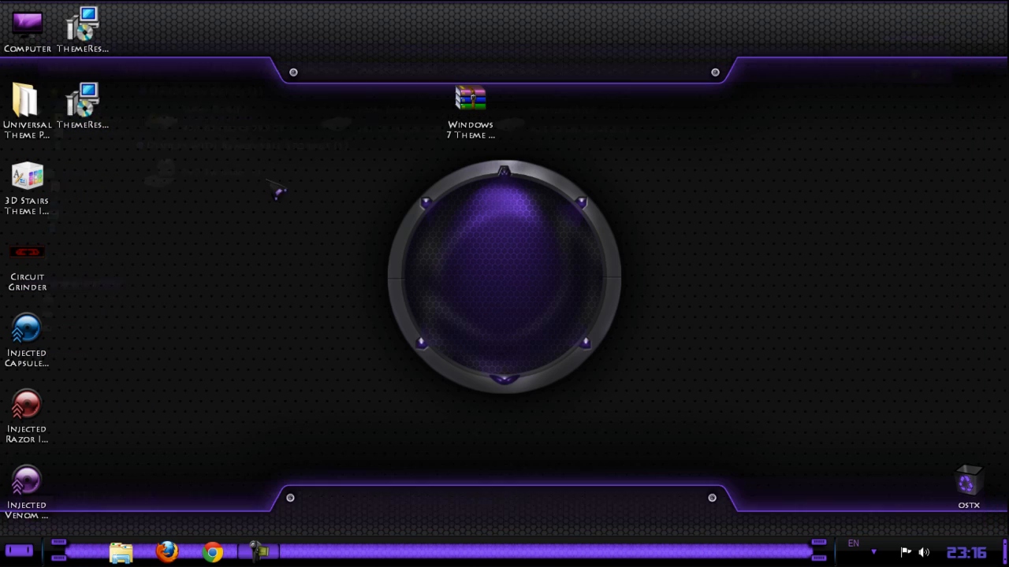
{"action": "mouse_move", "coordinate": [202, 207]}
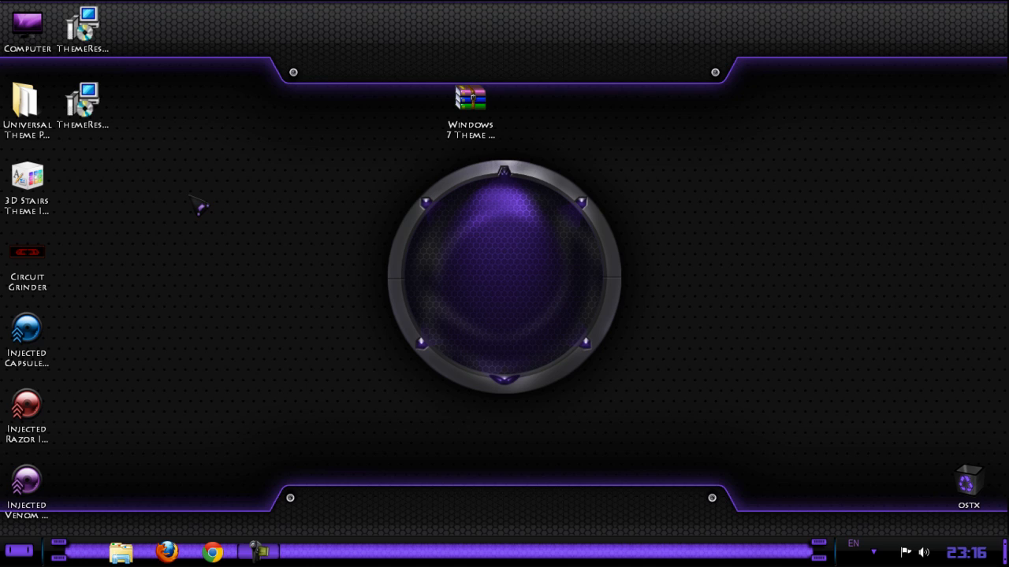
{"action": "mouse_move", "coordinate": [790, 367]}
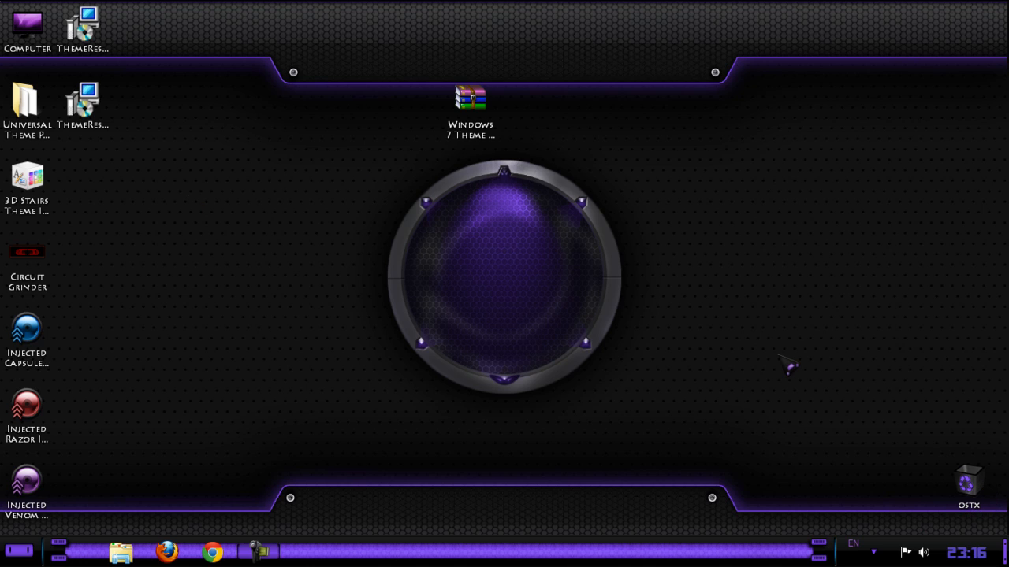